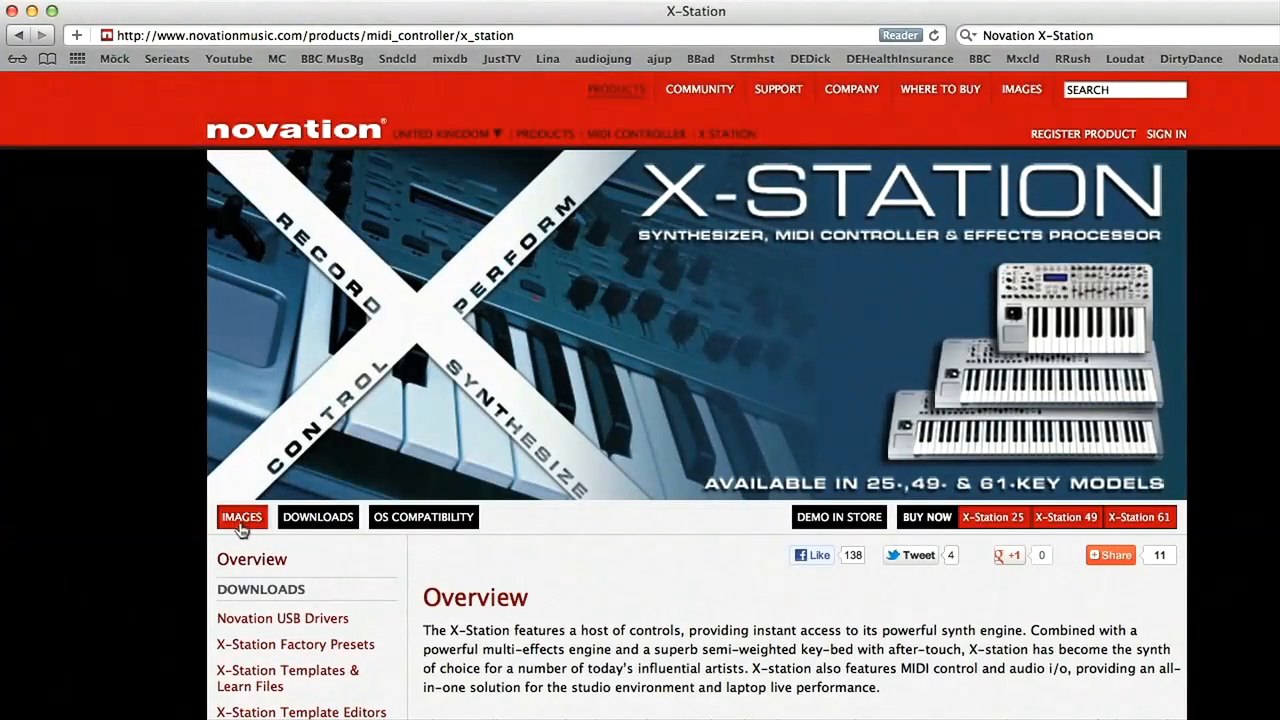
# Step: Show the X-Station images on the Novation product page
pyautogui.click(241, 517)
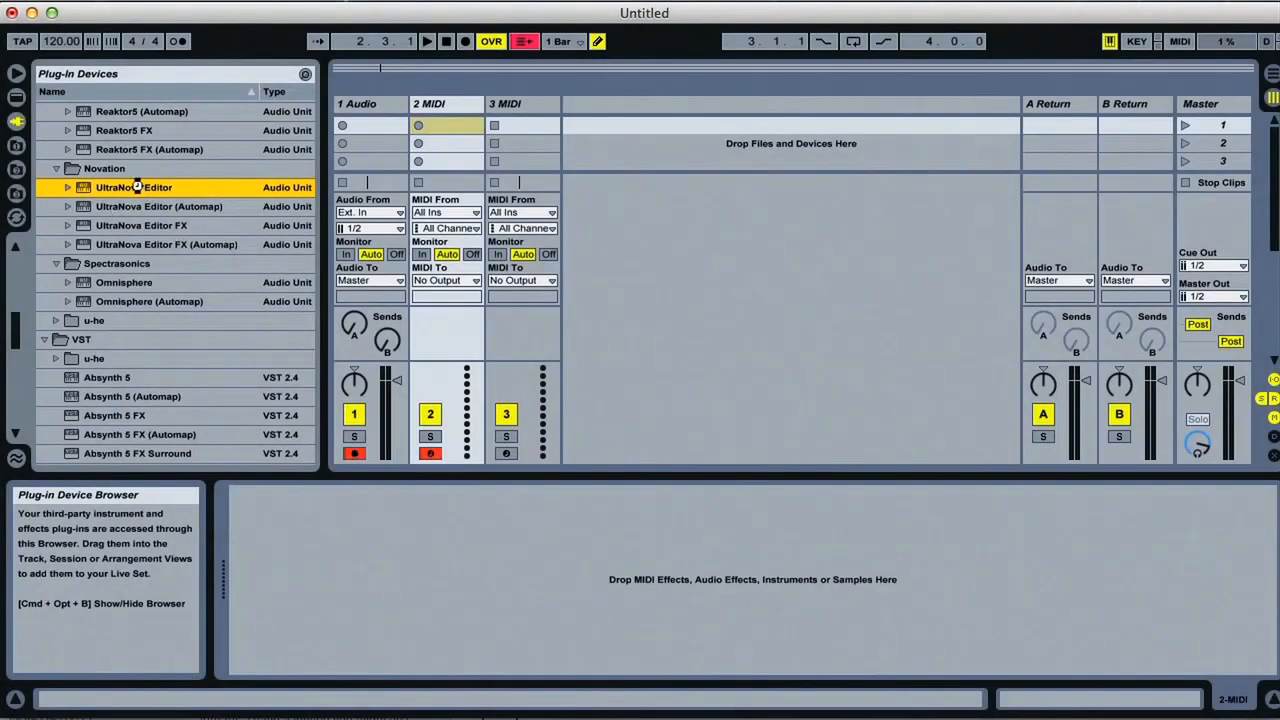
# Step: Load UltraNova Editor onto the UltraNova MIDI track and dismiss the no-audio notice
pyautogui.doubleClick(133, 187)
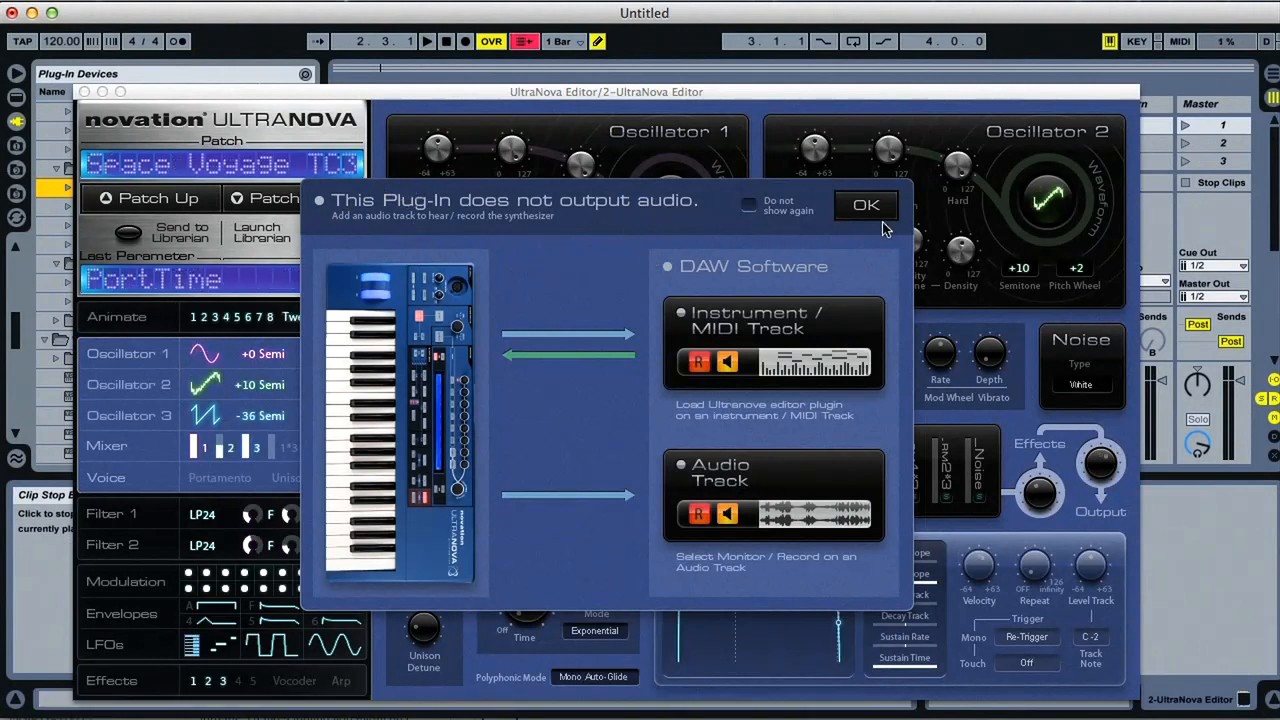
pyautogui.click(866, 204)
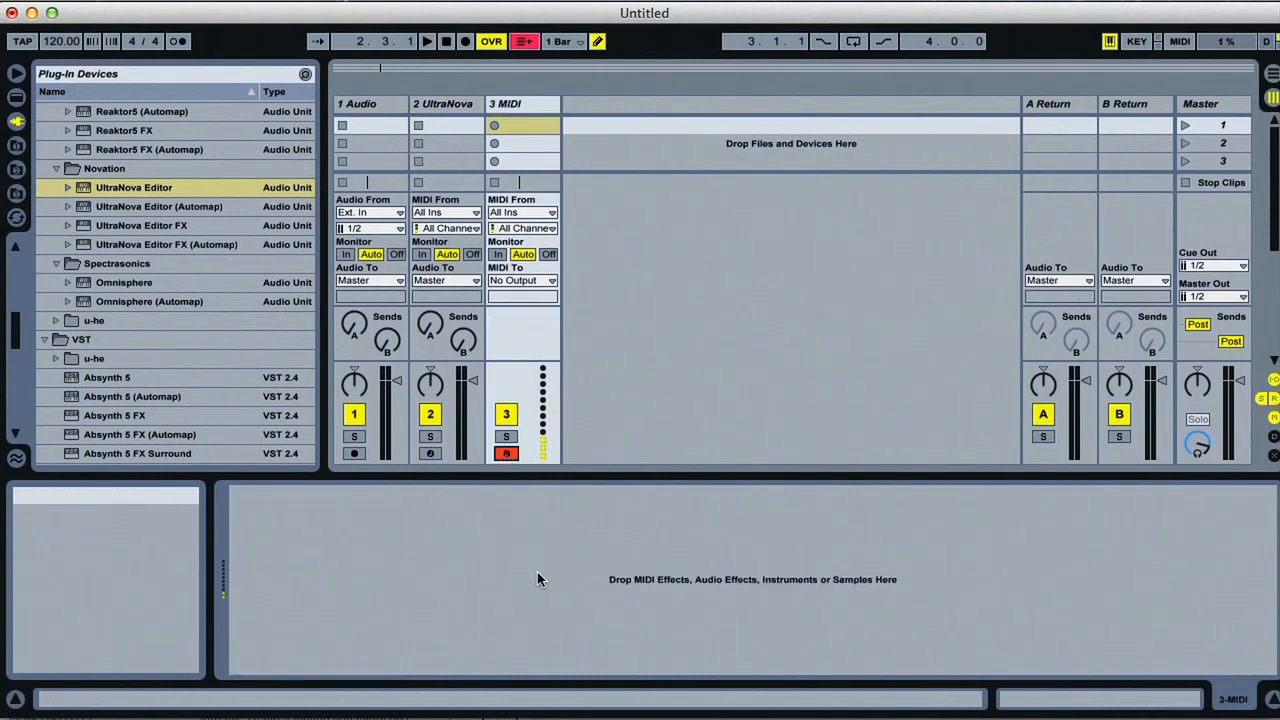
pyautogui.moveTo(430, 454)
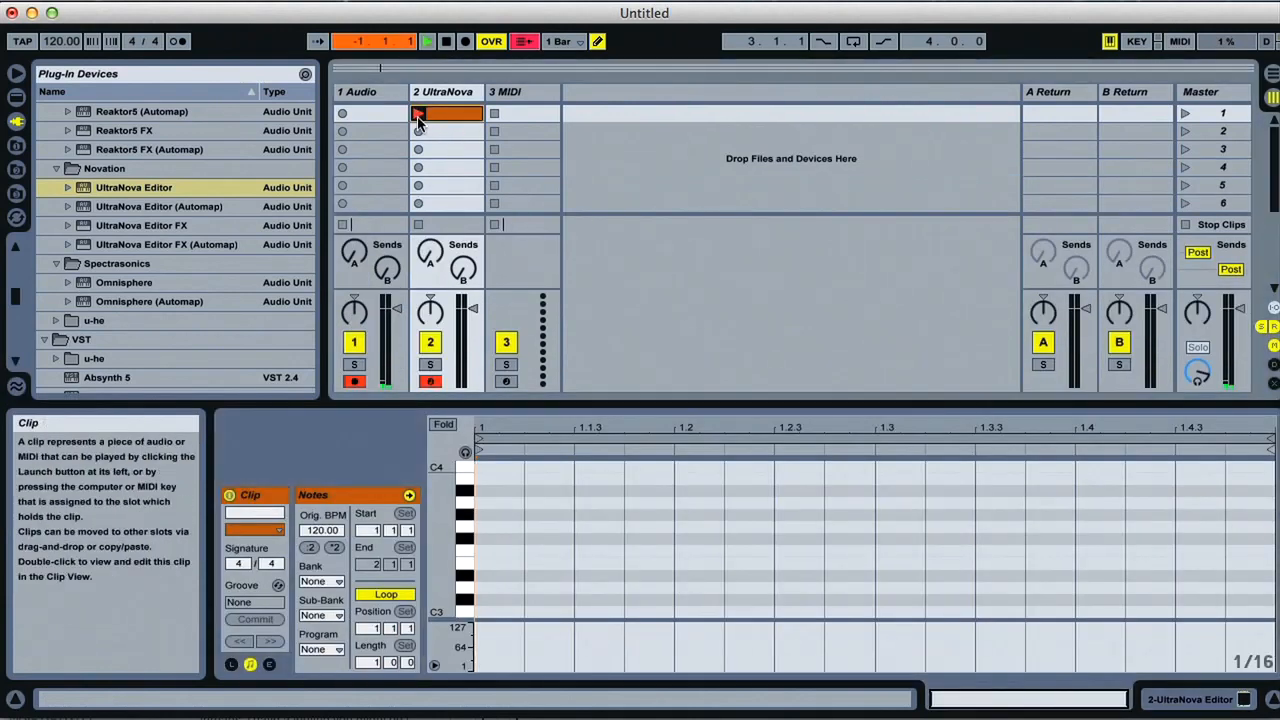
# Step: Launch the clip on the UltraNova track
pyautogui.click(418, 113)
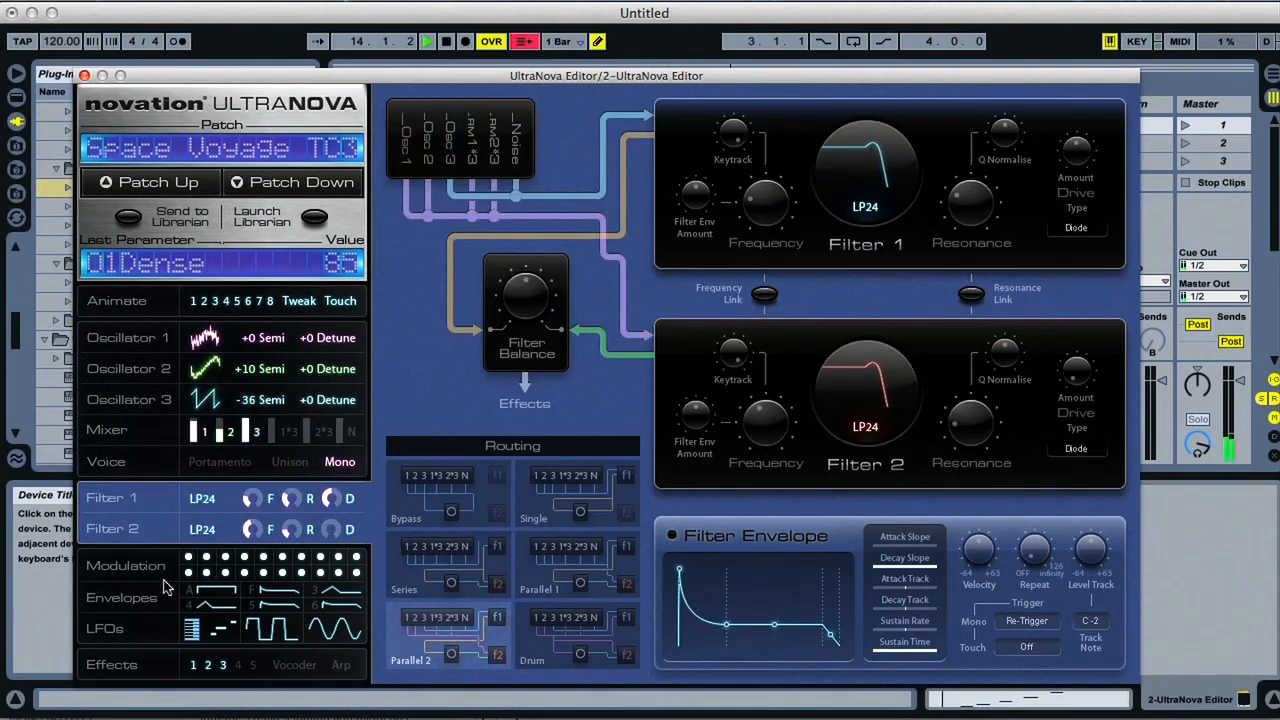
# Step: View the patch's Effects page holding Chorus 2, Chorus 1 and Delay 1
pyautogui.click(126, 565)
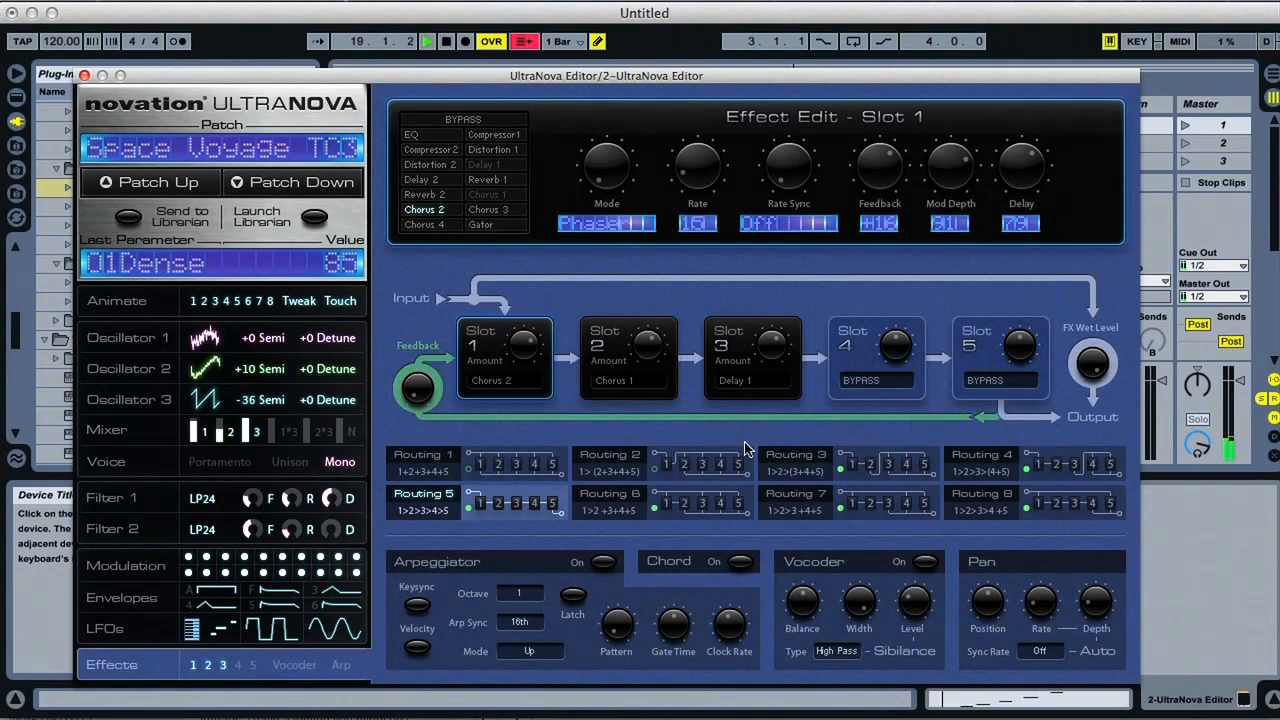
pyautogui.moveTo(590, 655)
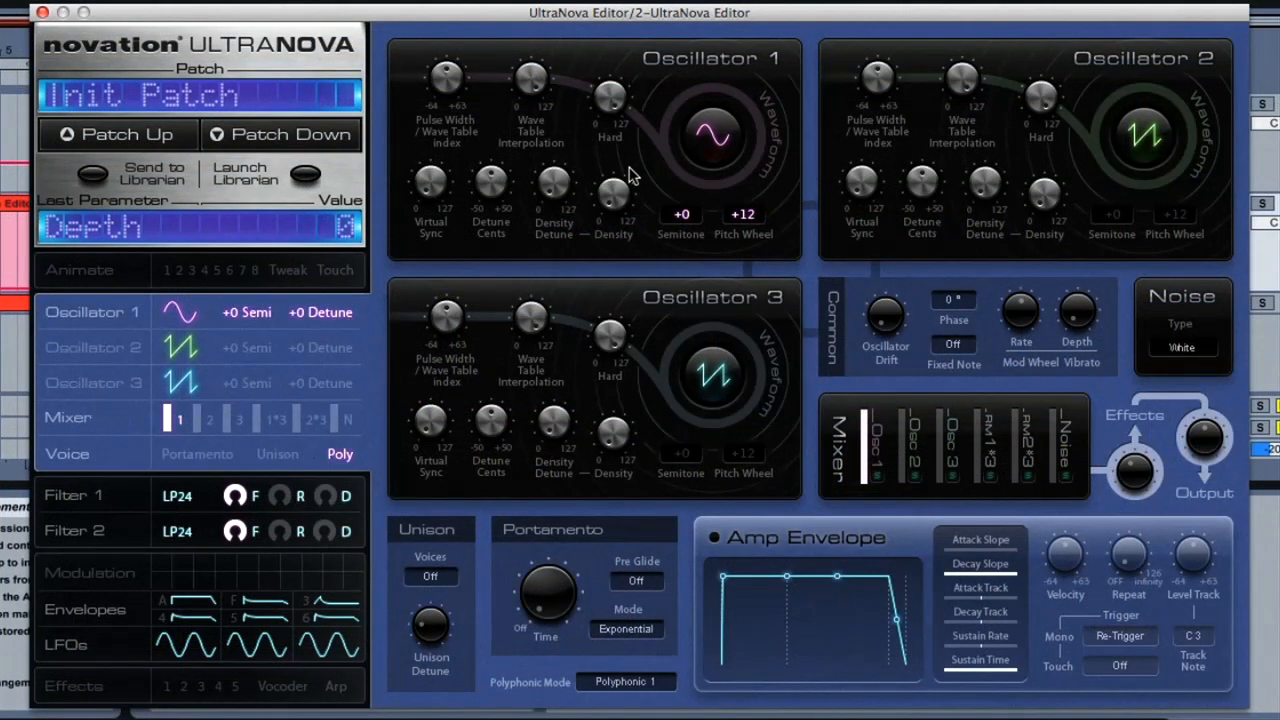
pyautogui.moveTo(780, 158)
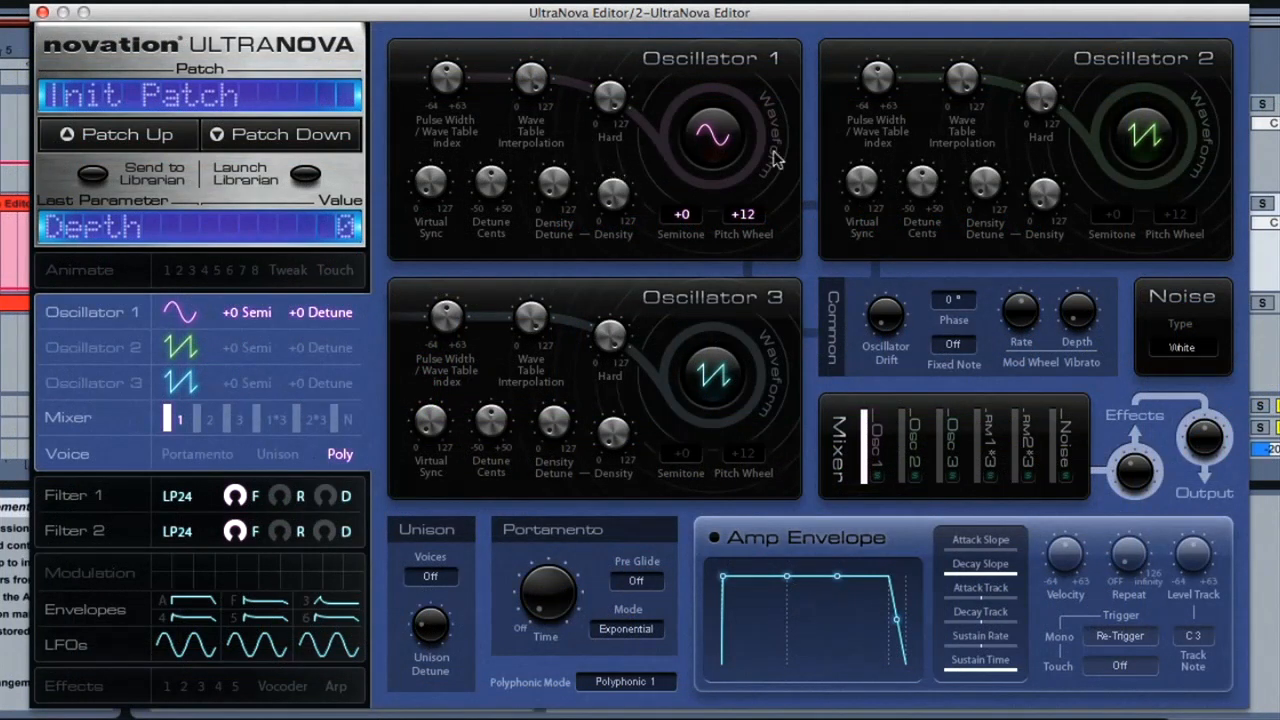
pyautogui.moveTo(750, 315)
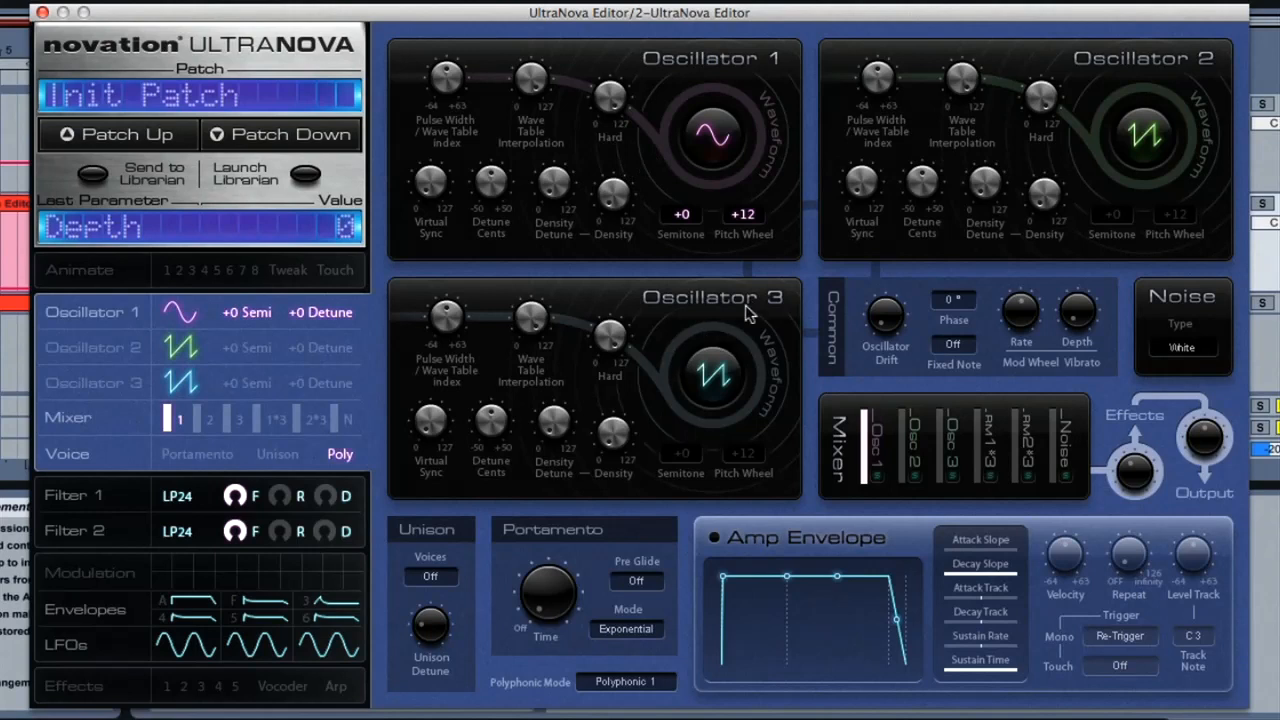
pyautogui.moveTo(712, 133)
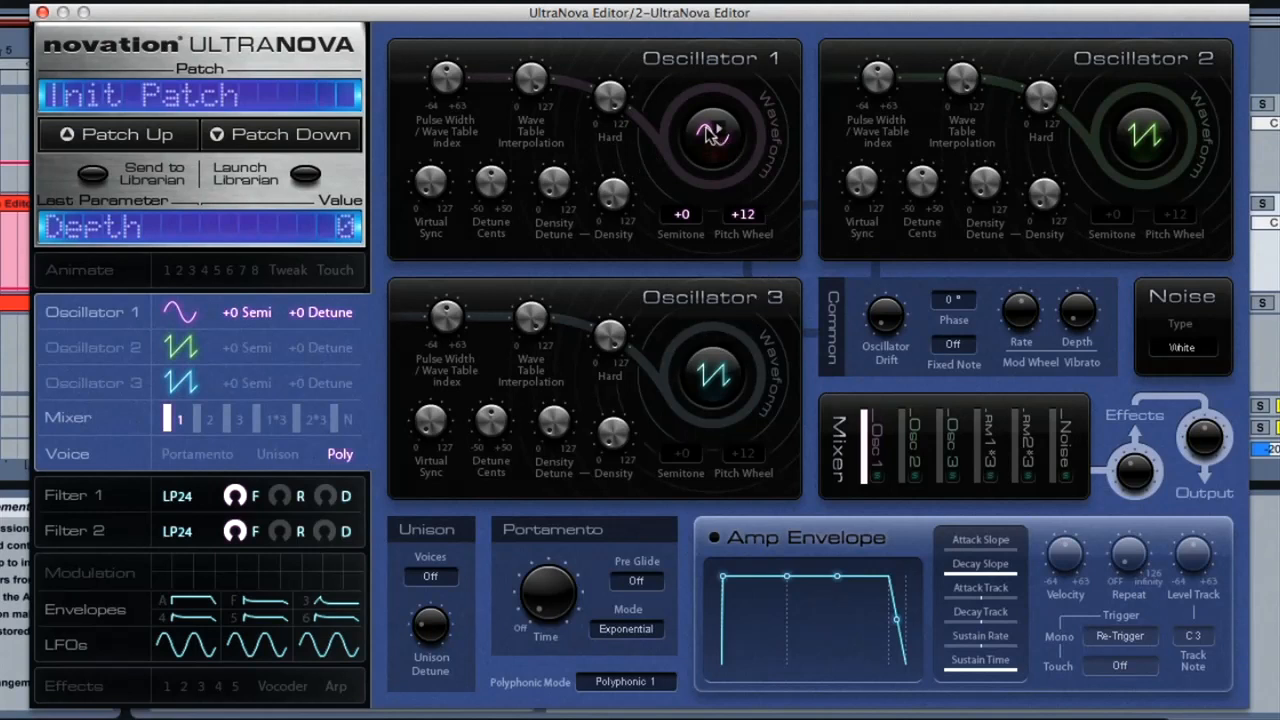
# Step: Browse the analog waveform choices for Oscillator 1
pyautogui.click(710, 130)
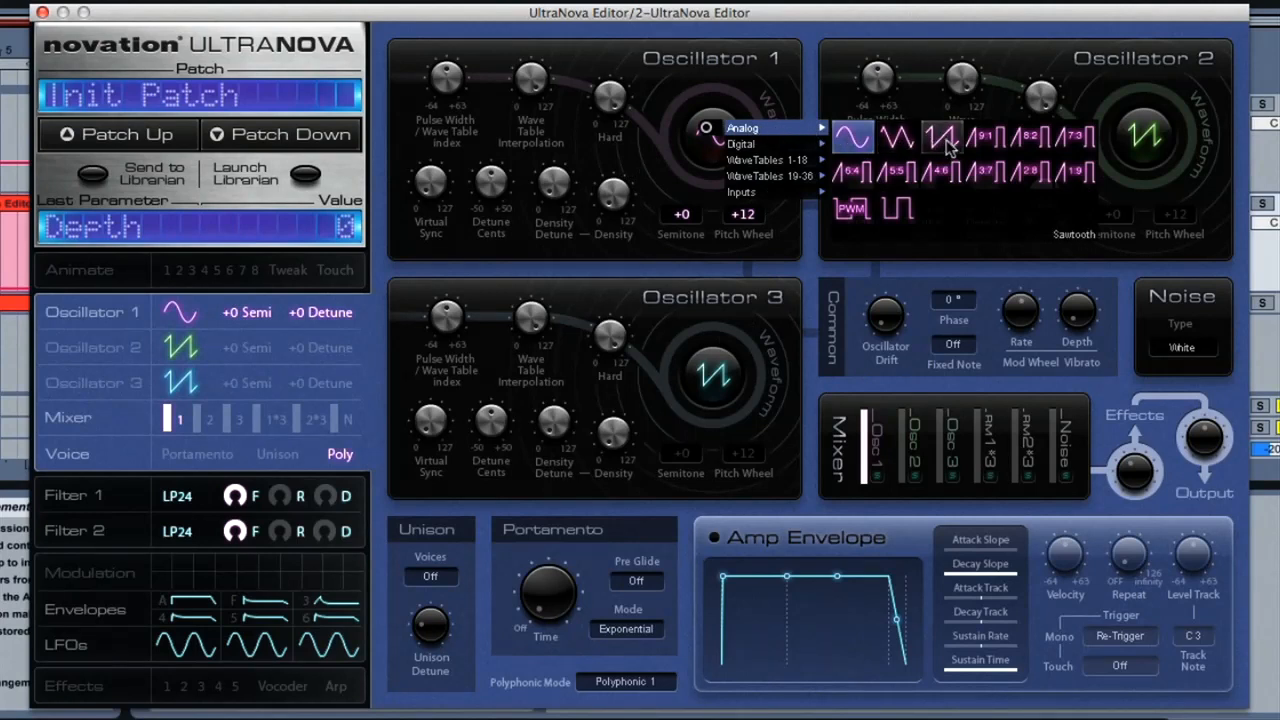
pyautogui.click(995, 181)
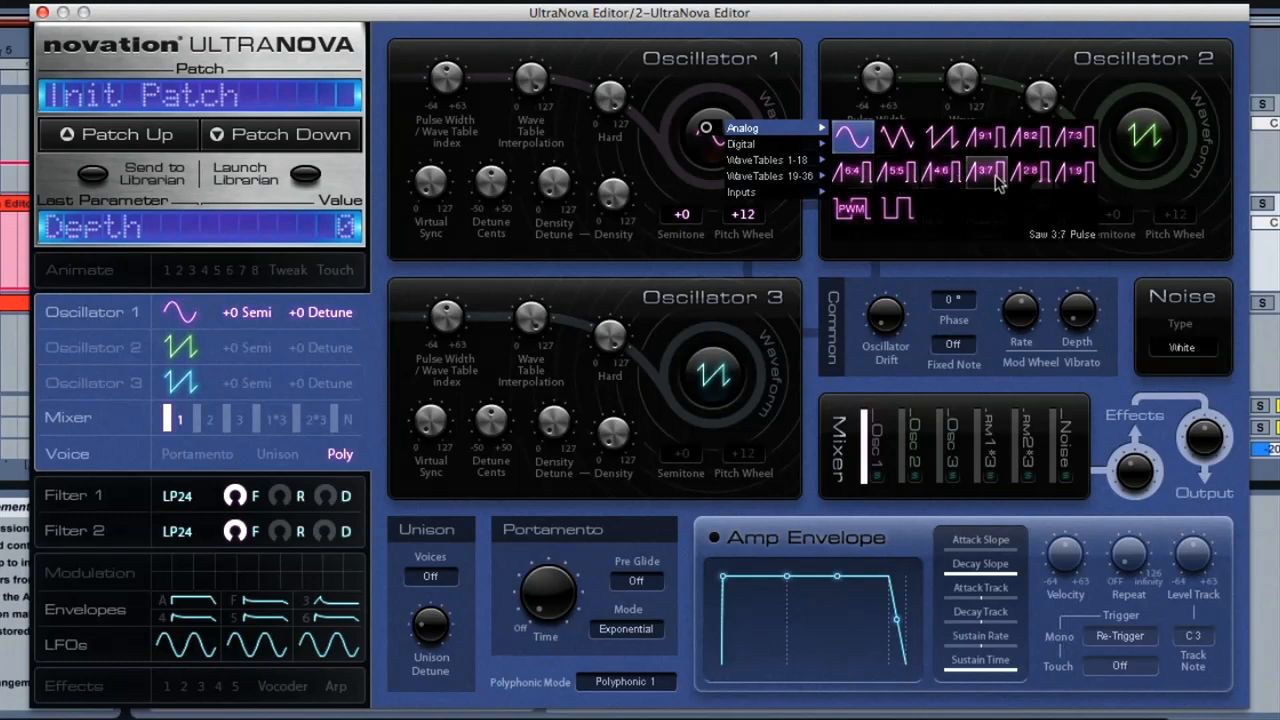
pyautogui.moveTo(741, 143)
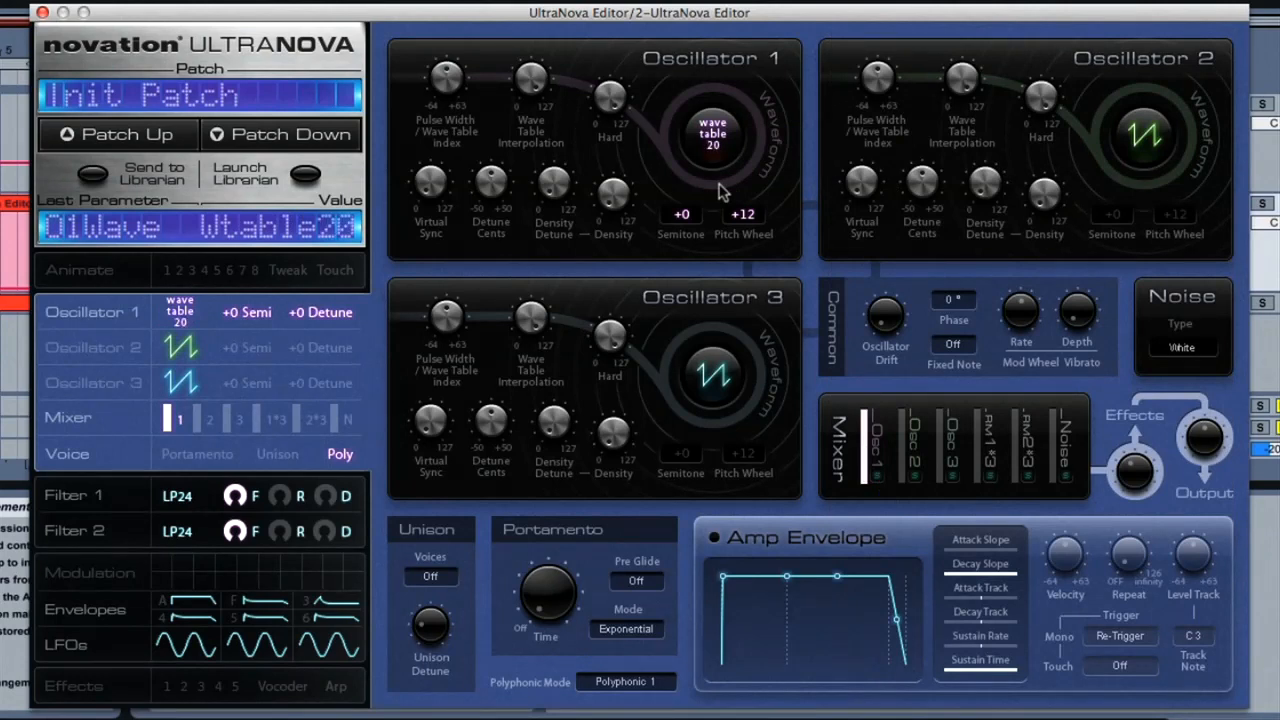
pyautogui.moveTo(478, 112)
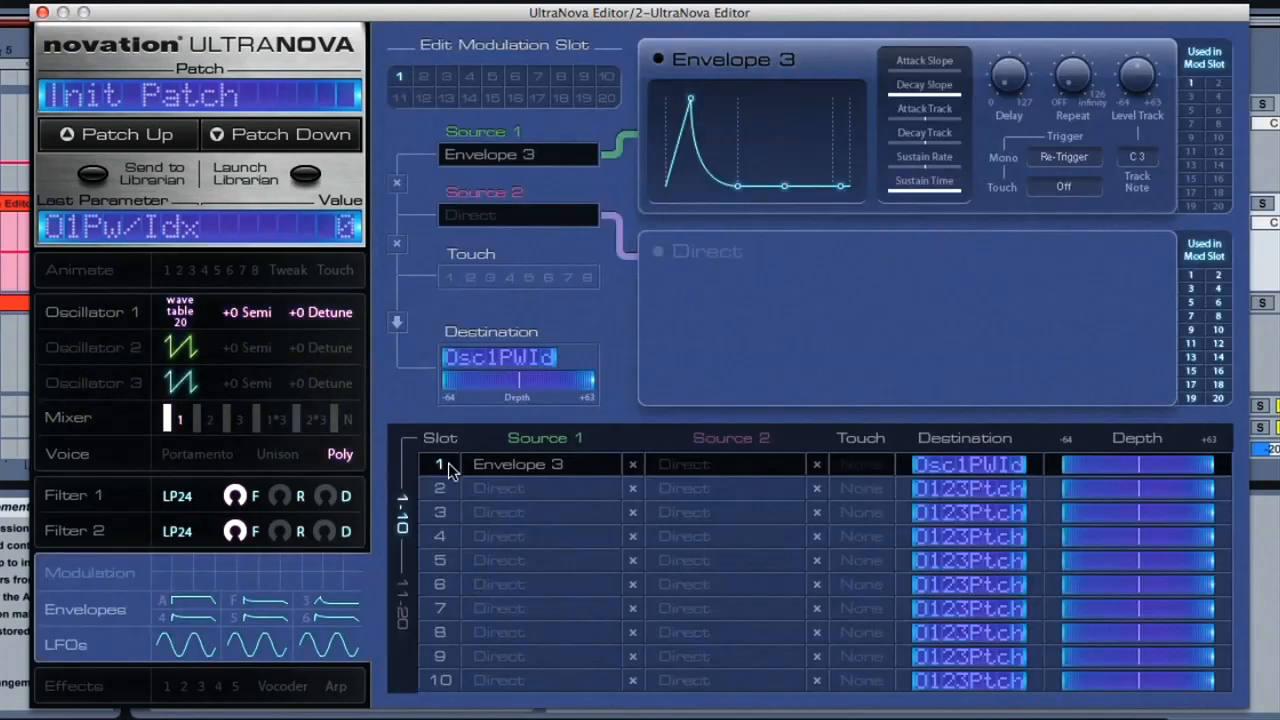
pyautogui.moveTo(545, 382)
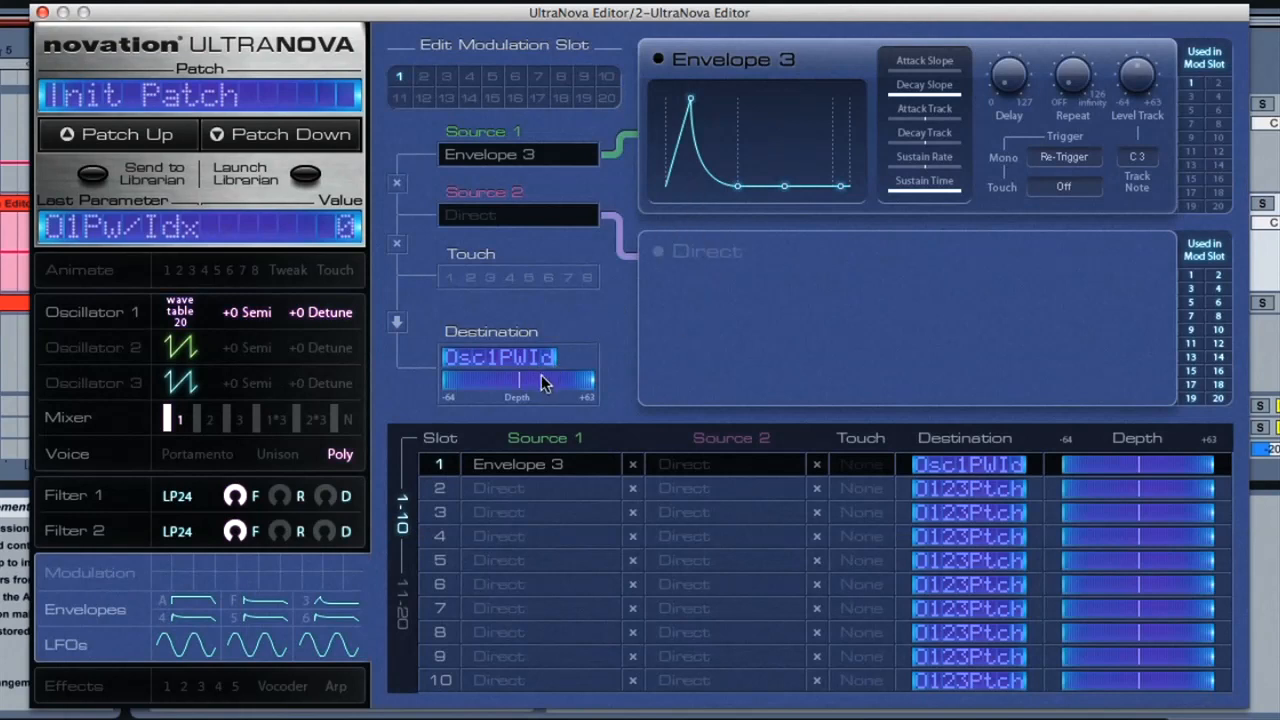
# Step: Set the depth of Envelope 3's modulation of Oscillator 1's wave table index
pyautogui.moveTo(535, 382); pyautogui.dragTo(560, 382)
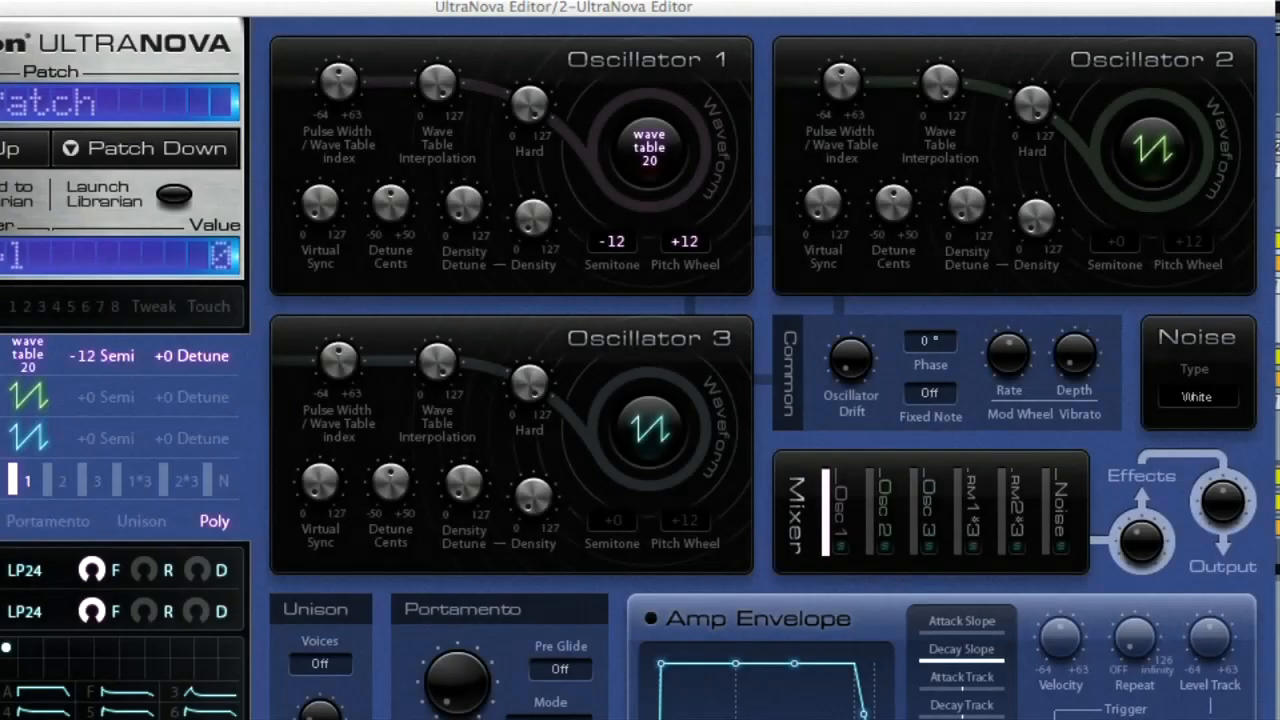
pyautogui.moveTo(905, 592)
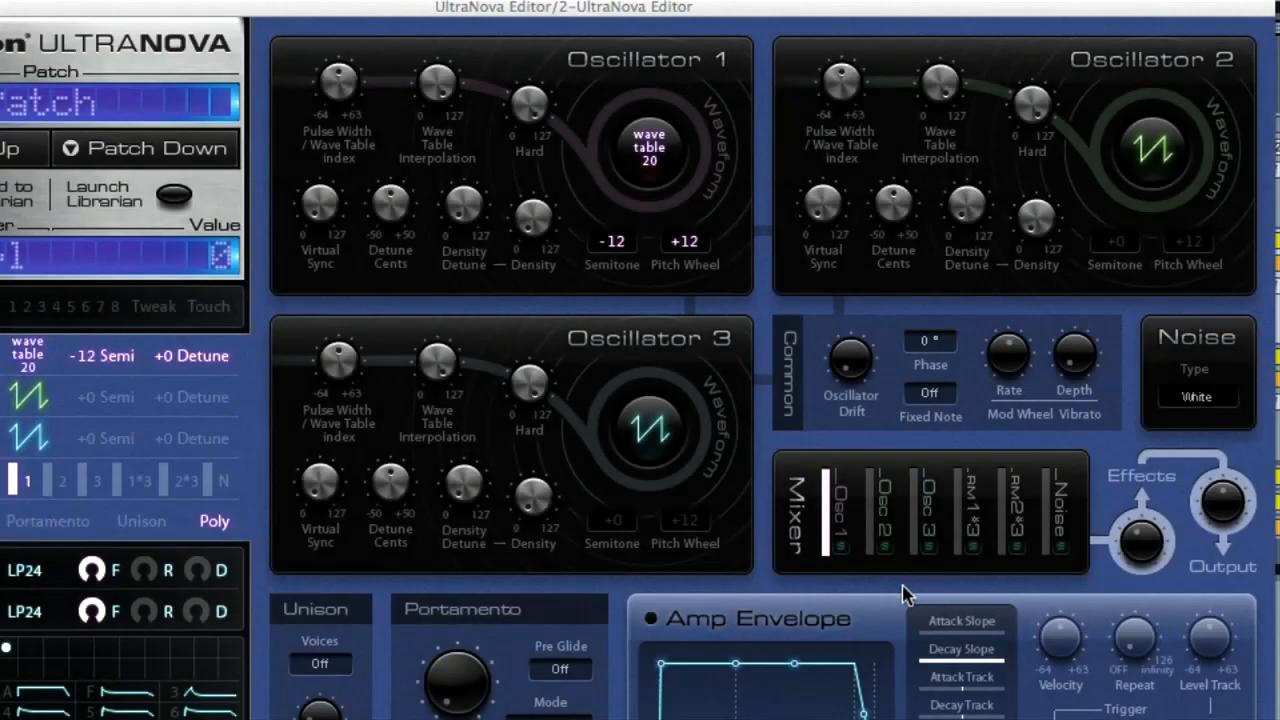
pyautogui.moveTo(870, 565)
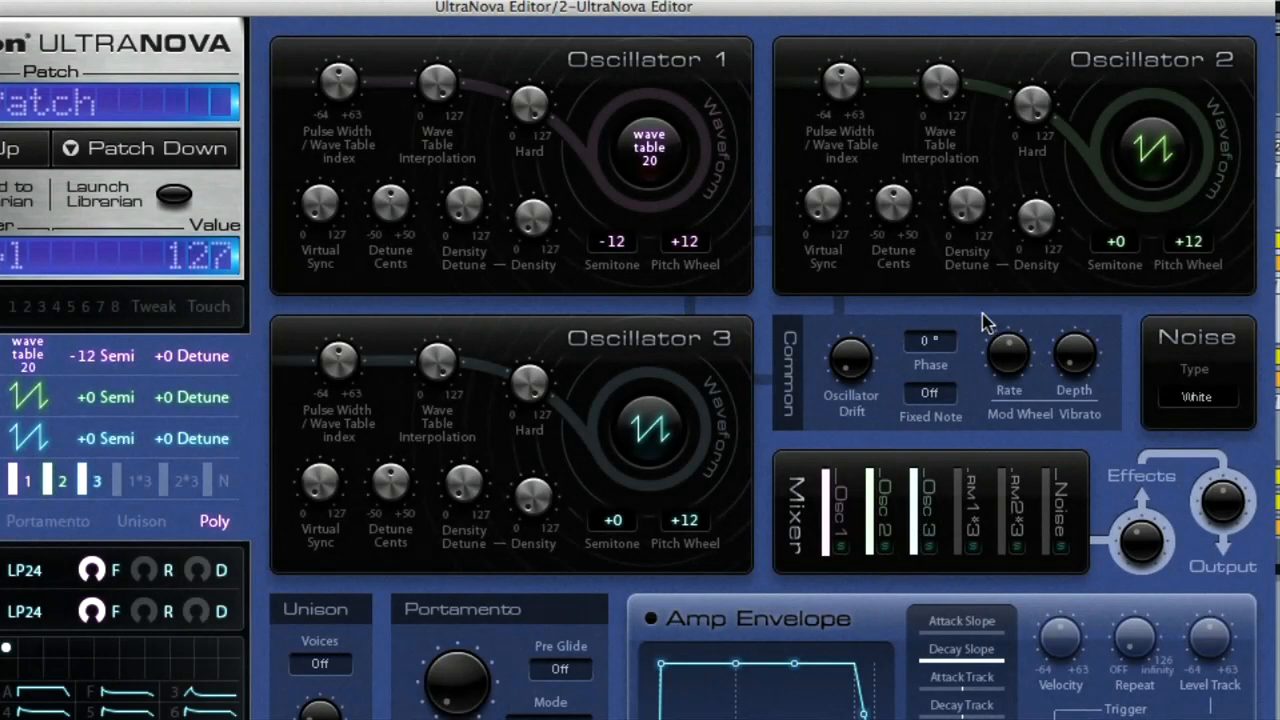
# Step: Give Oscillator 3 a sine waveform
pyautogui.click(650, 425)
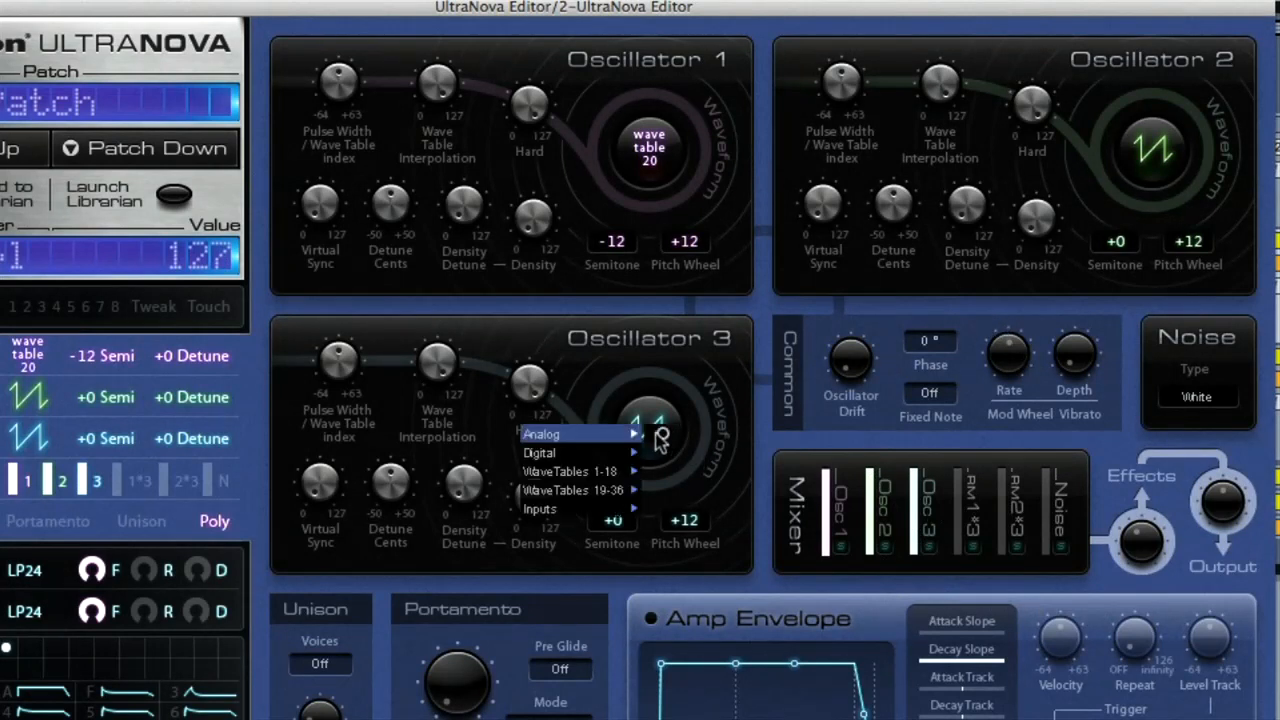
pyautogui.click(541, 433)
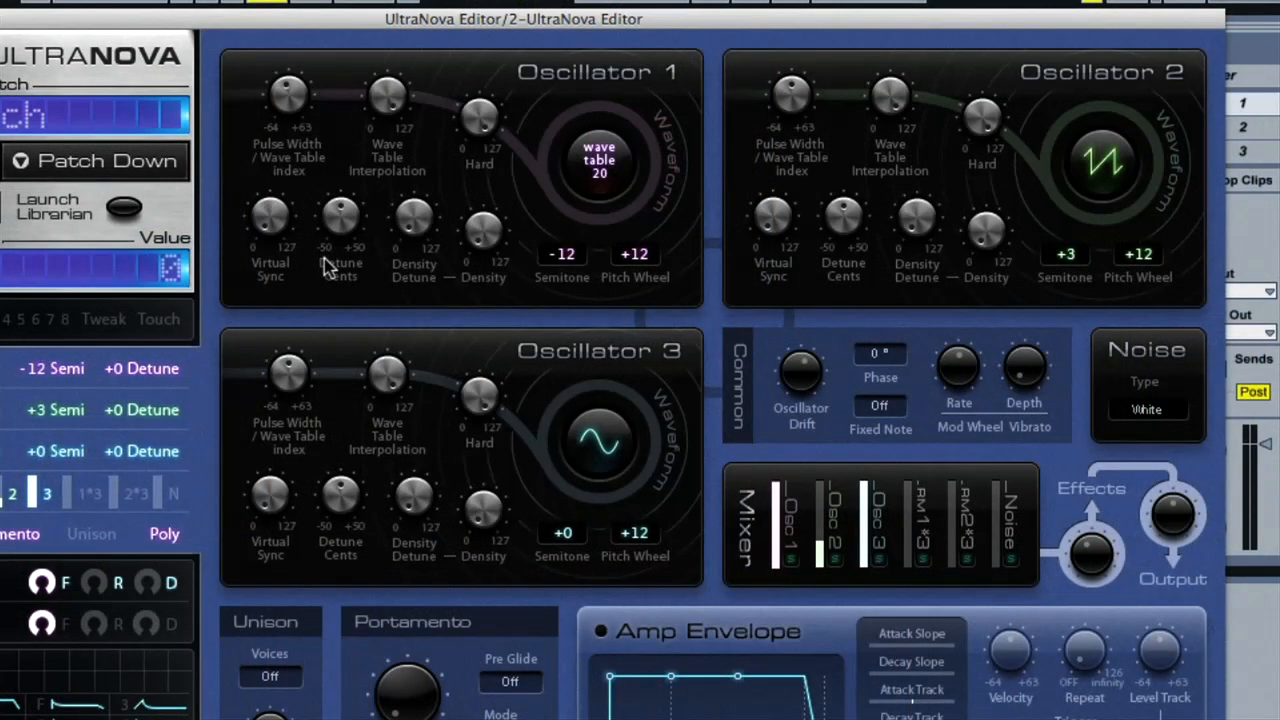
pyautogui.moveTo(283, 225)
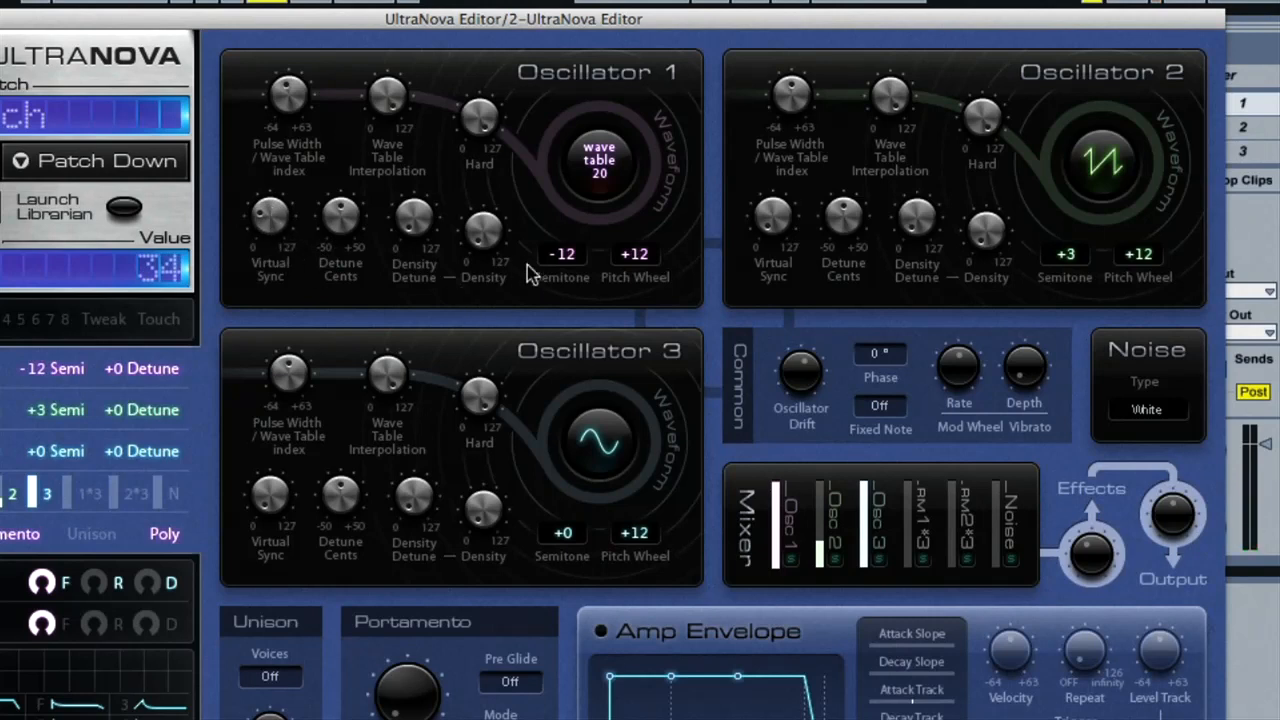
pyautogui.moveTo(530, 275)
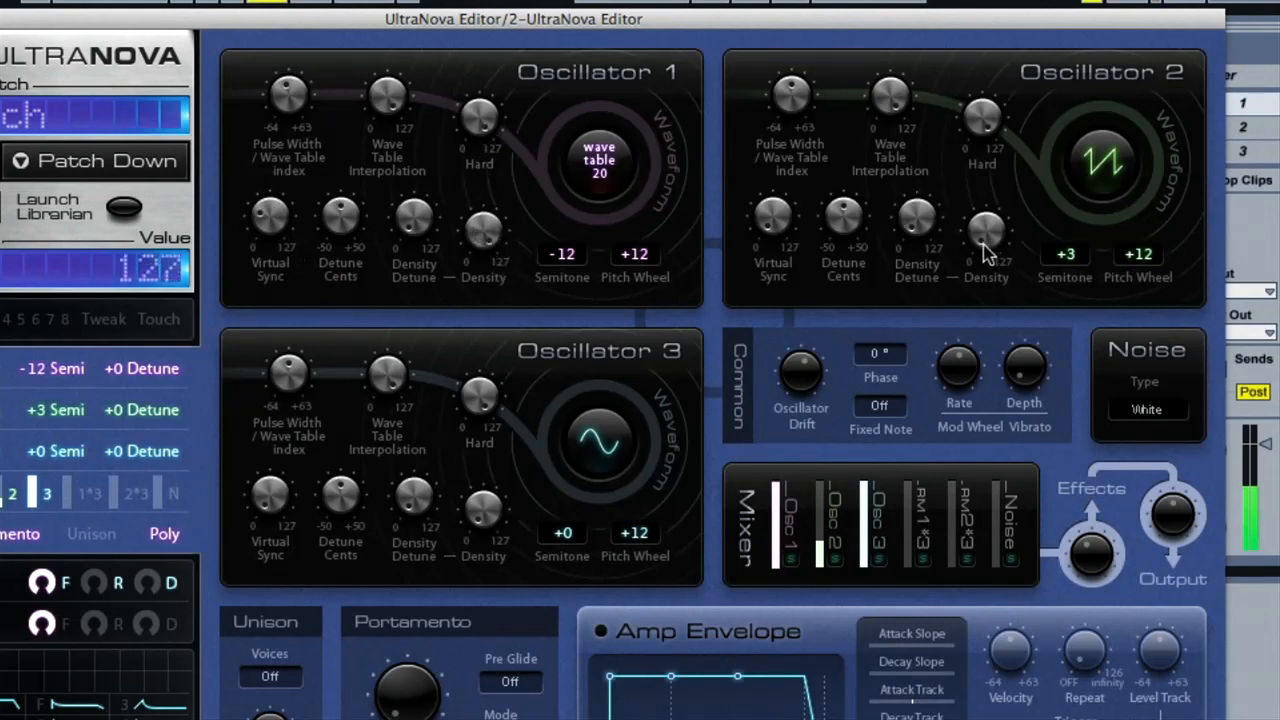
pyautogui.moveTo(510, 450)
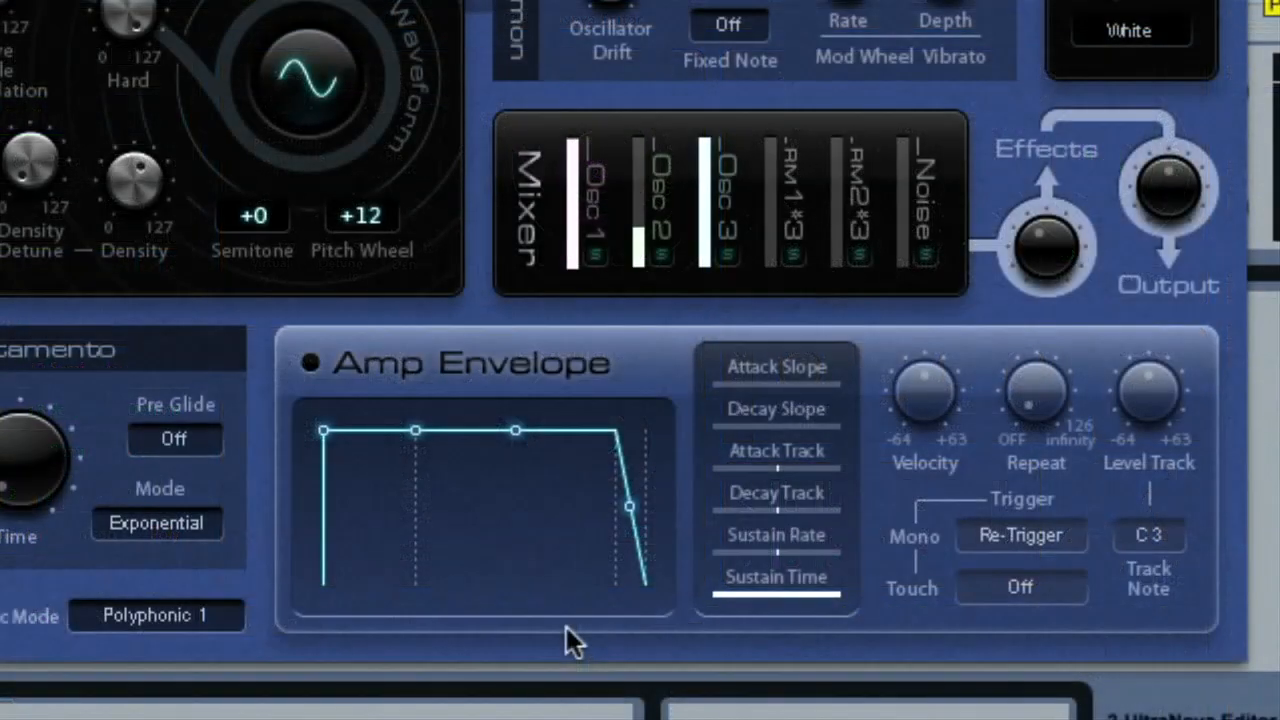
pyautogui.moveTo(490, 520)
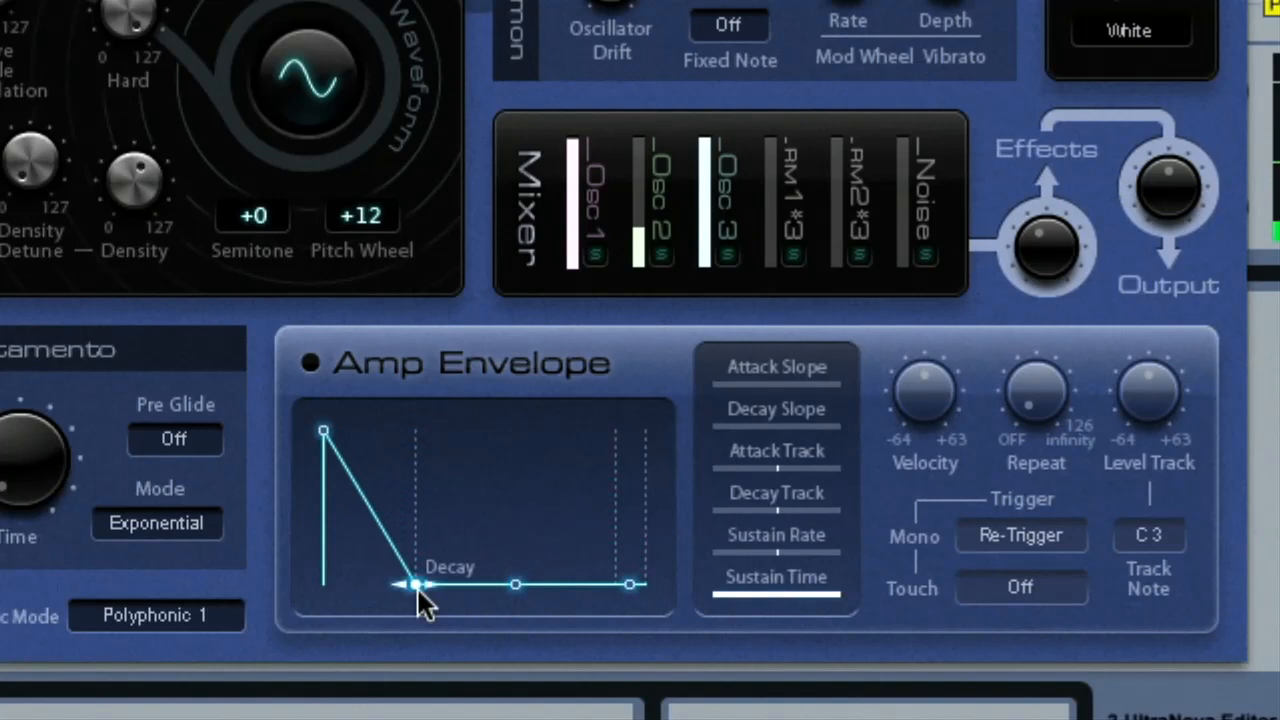
# Step: Reshape the amp envelope into a shorter, quicker decay
pyautogui.moveTo(415, 583); pyautogui.dragTo(400, 583)
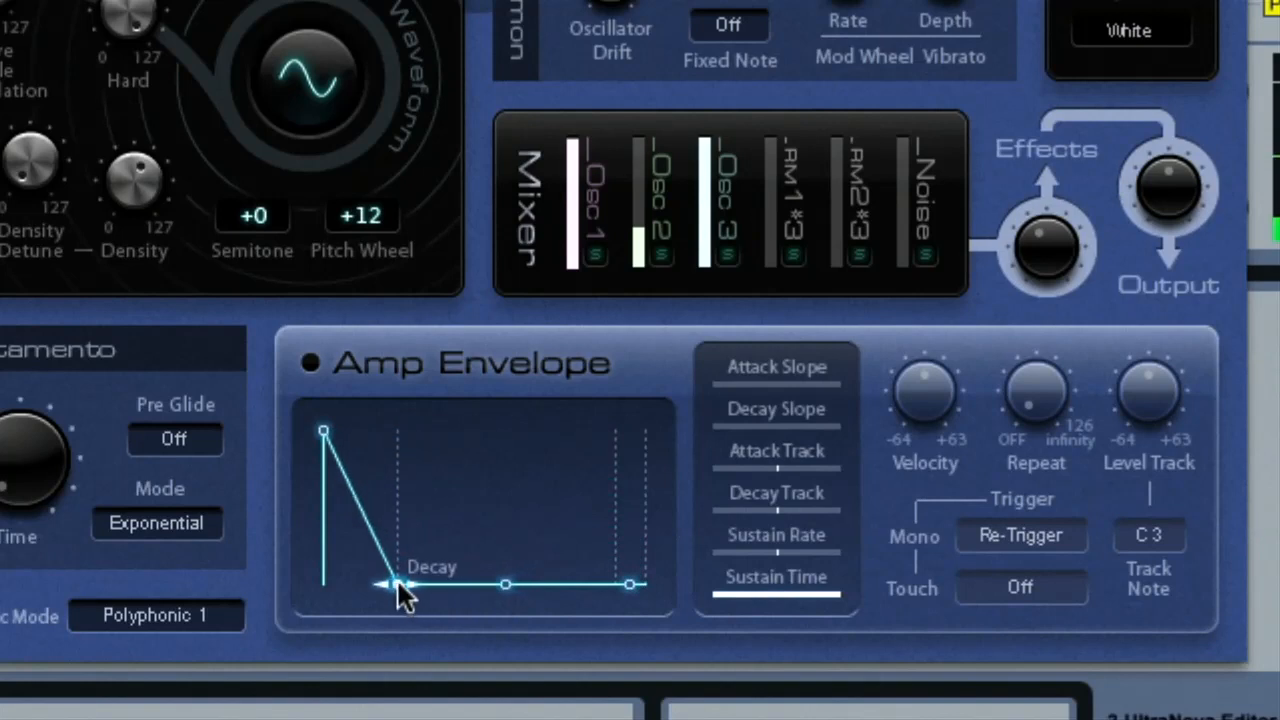
pyautogui.moveTo(395, 585); pyautogui.dragTo(425, 585)
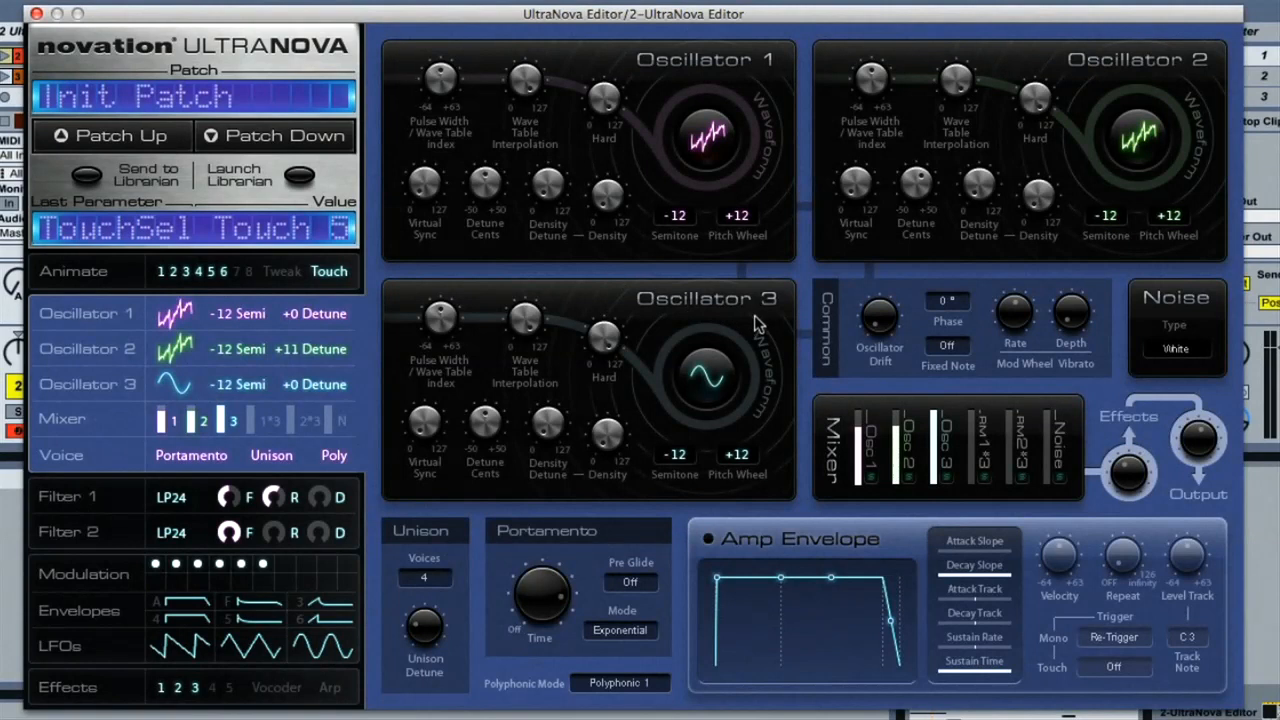
pyautogui.moveTo(614, 356)
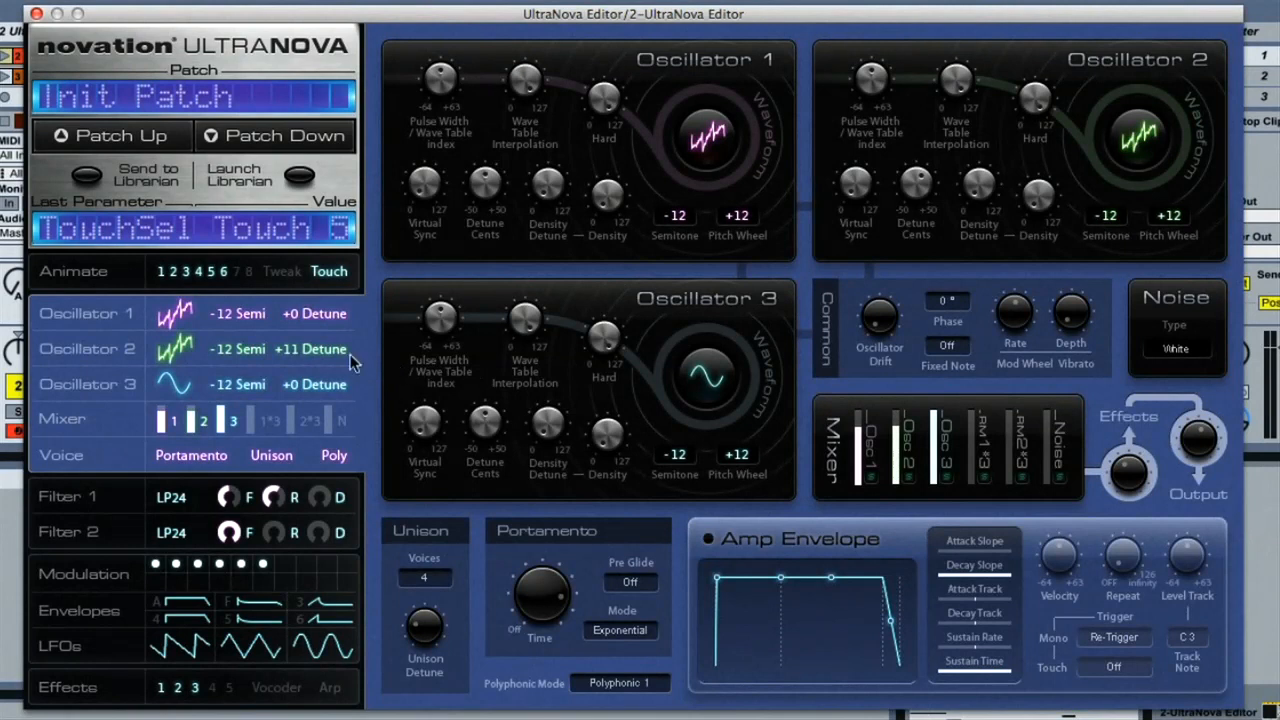
# Step: Check the touch and tweak knob assignments, then show the modulation matrix
pyautogui.click(283, 271)
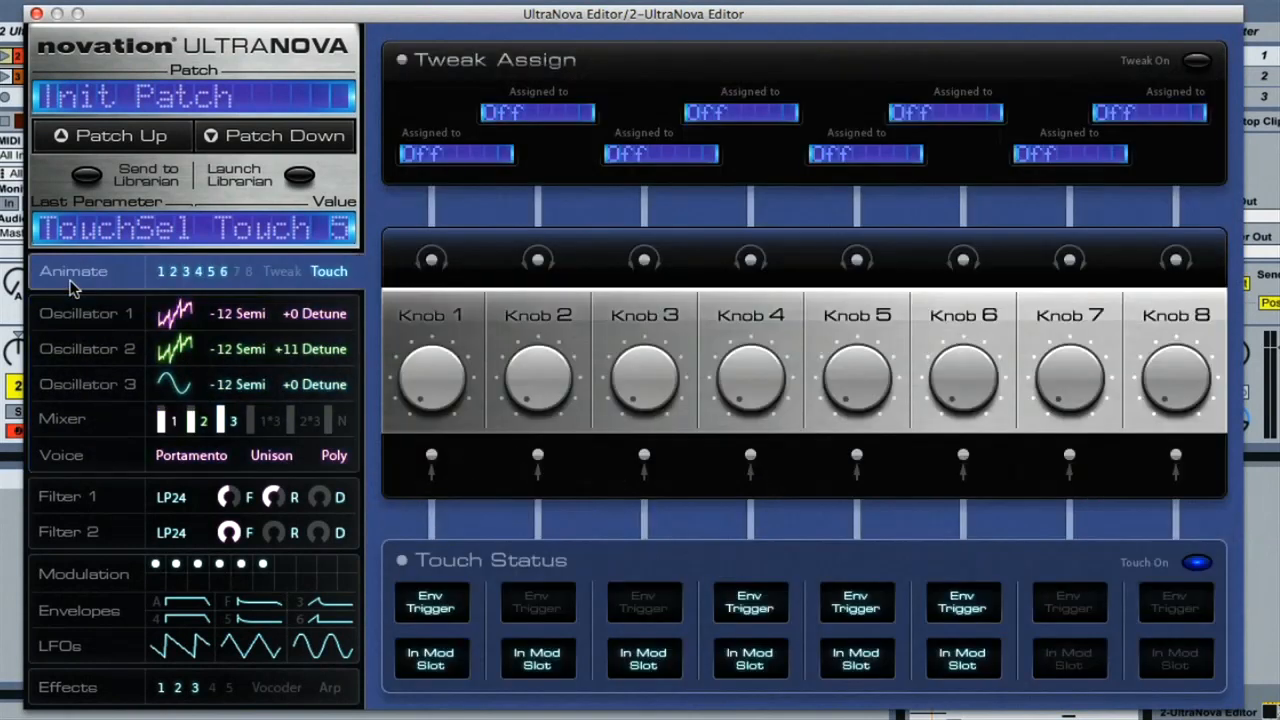
pyautogui.moveTo(1078, 316)
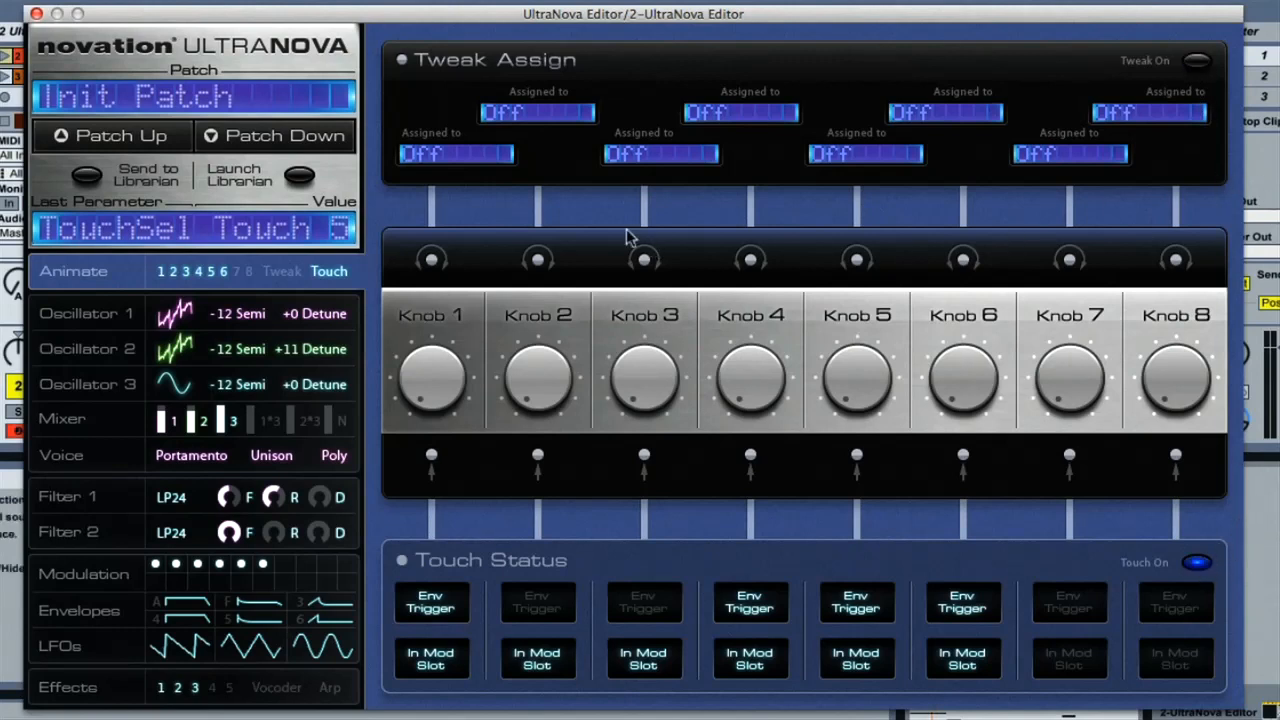
pyautogui.click(456, 154)
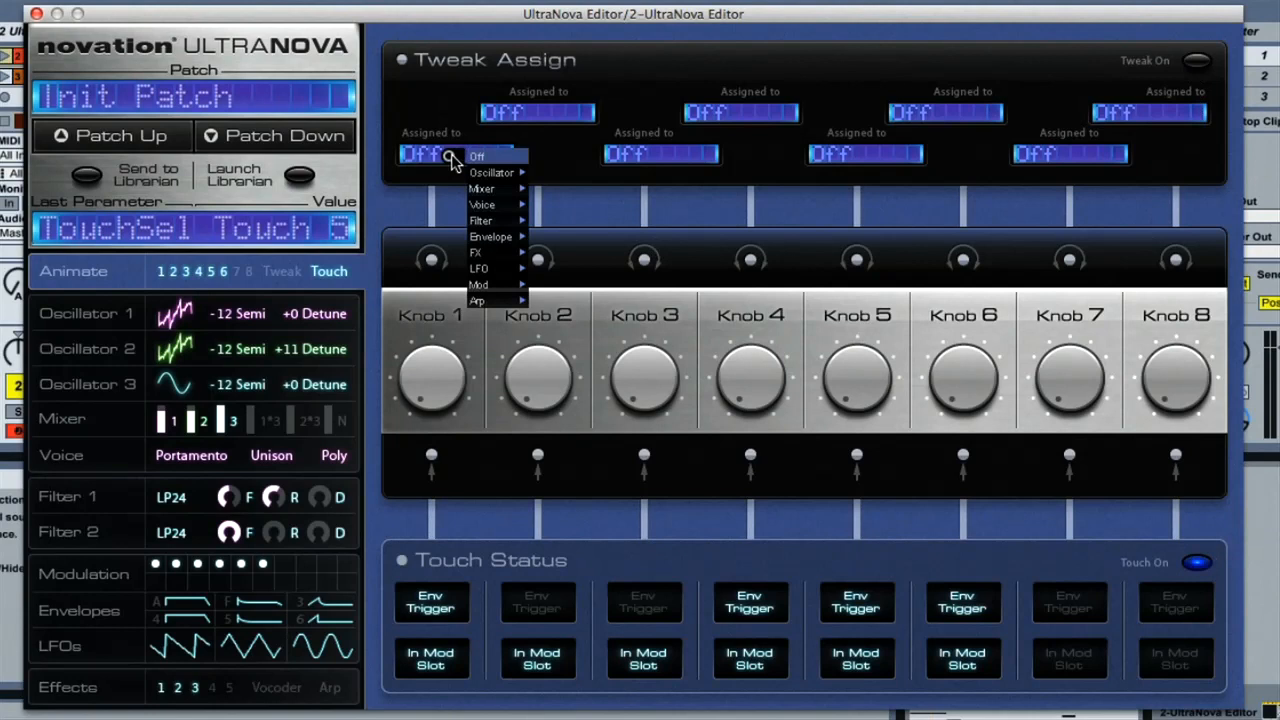
pyautogui.moveTo(482, 188)
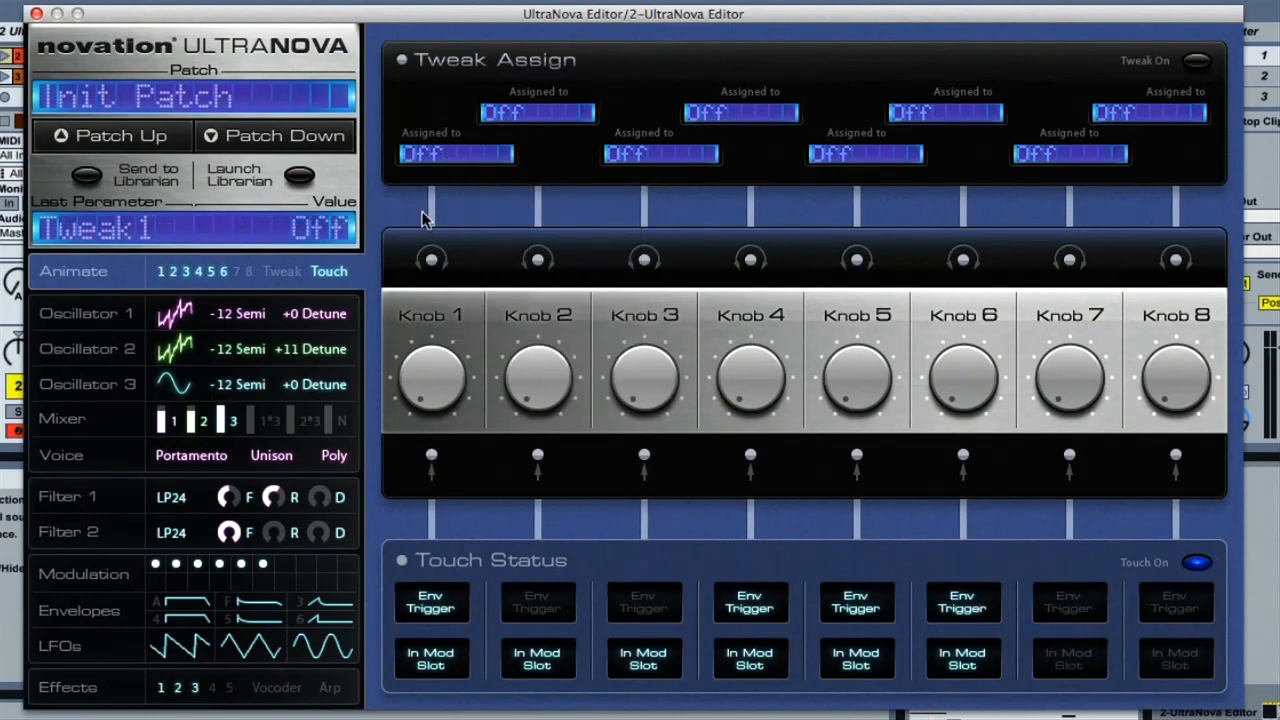
pyautogui.moveTo(625, 573)
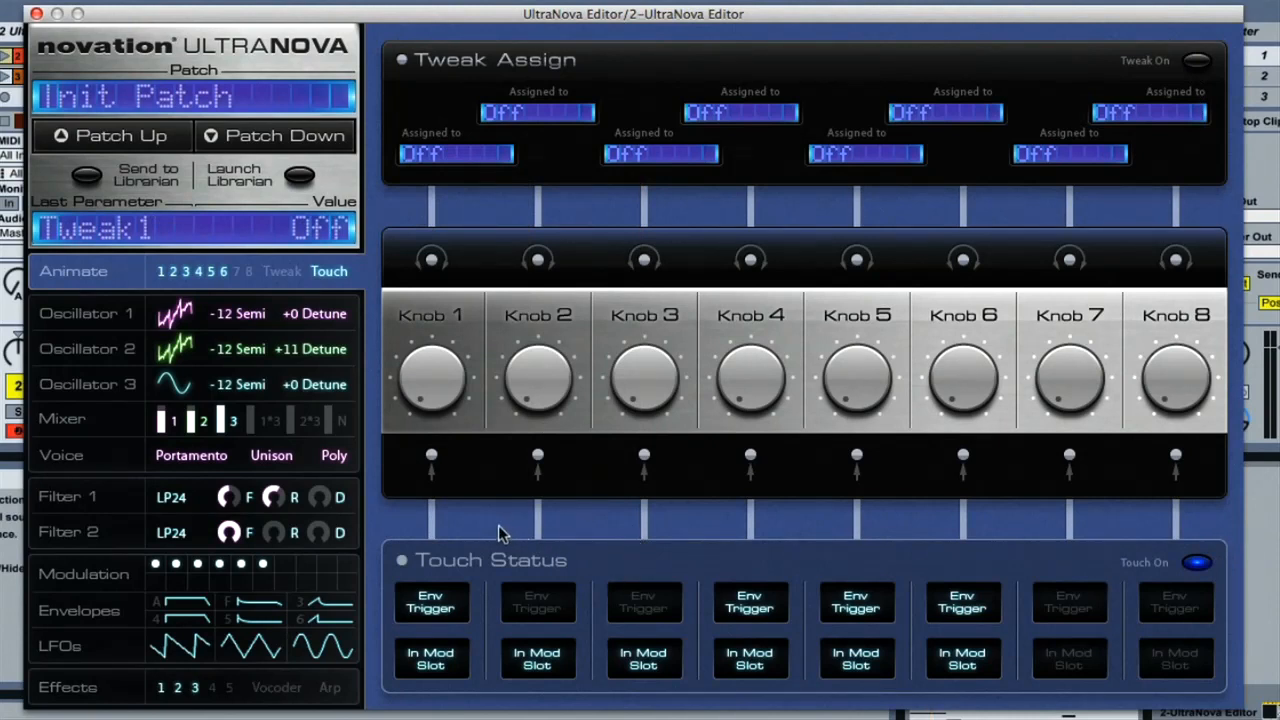
pyautogui.moveTo(491, 531)
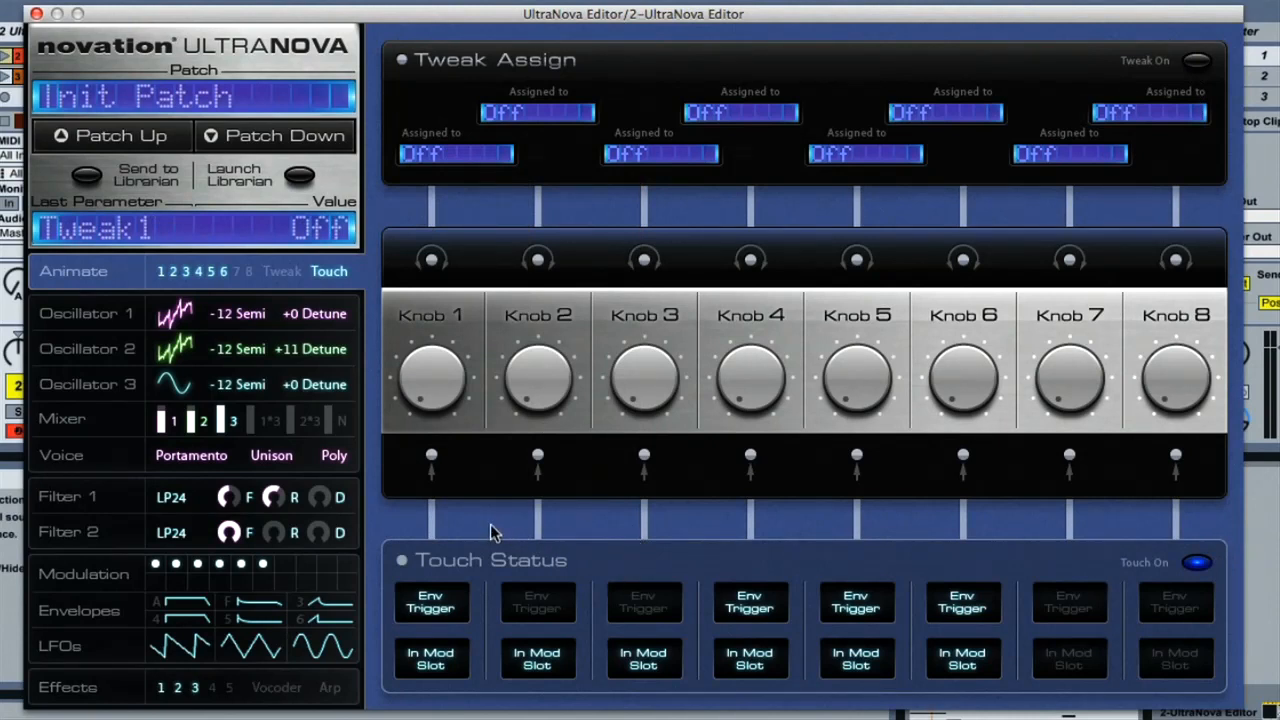
pyautogui.click(84, 573)
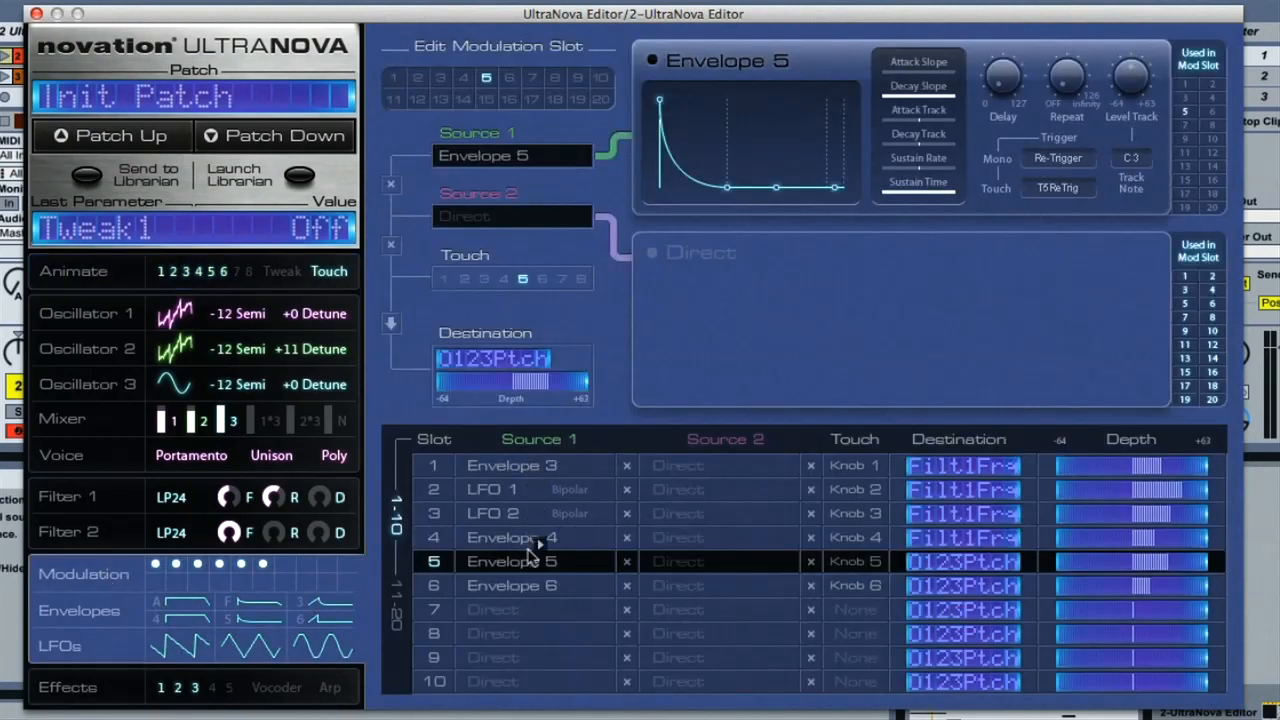
pyautogui.moveTo(435, 475)
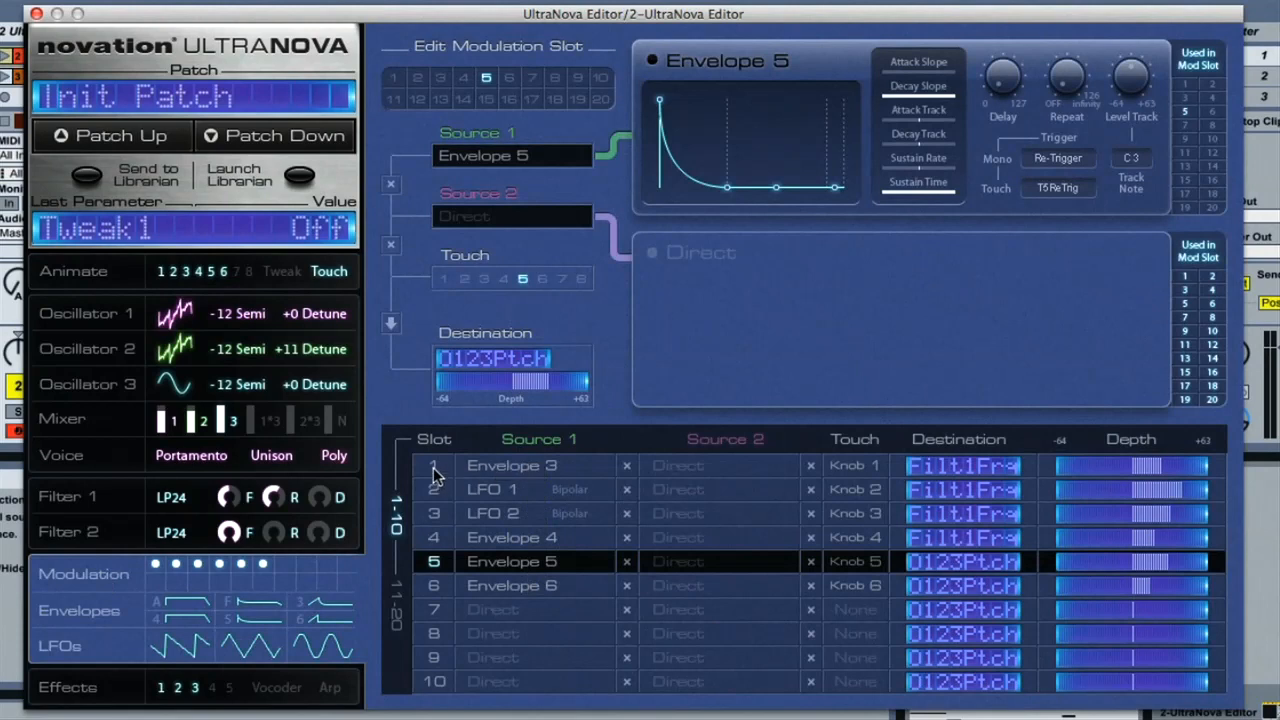
# Step: Inspect modulation slots 2 and 6, and set touch knob 6 to trigger slot 6
pyautogui.click(433, 513)
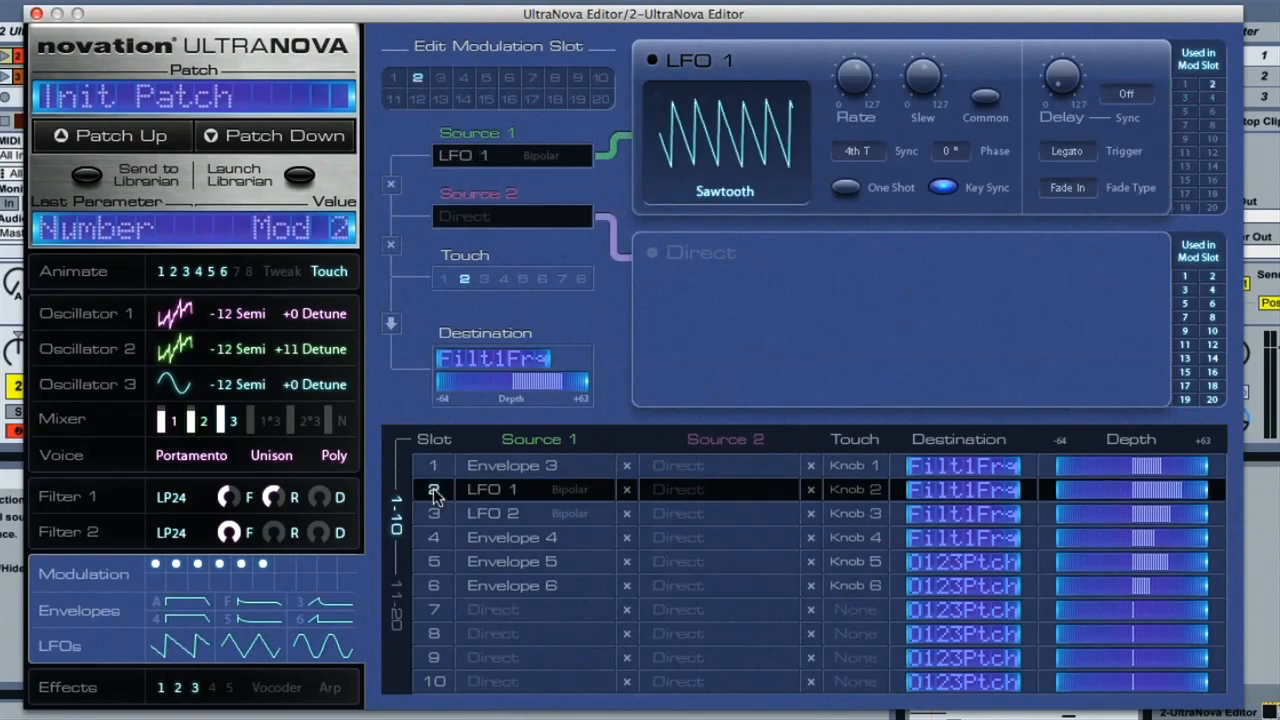
pyautogui.moveTo(480, 587)
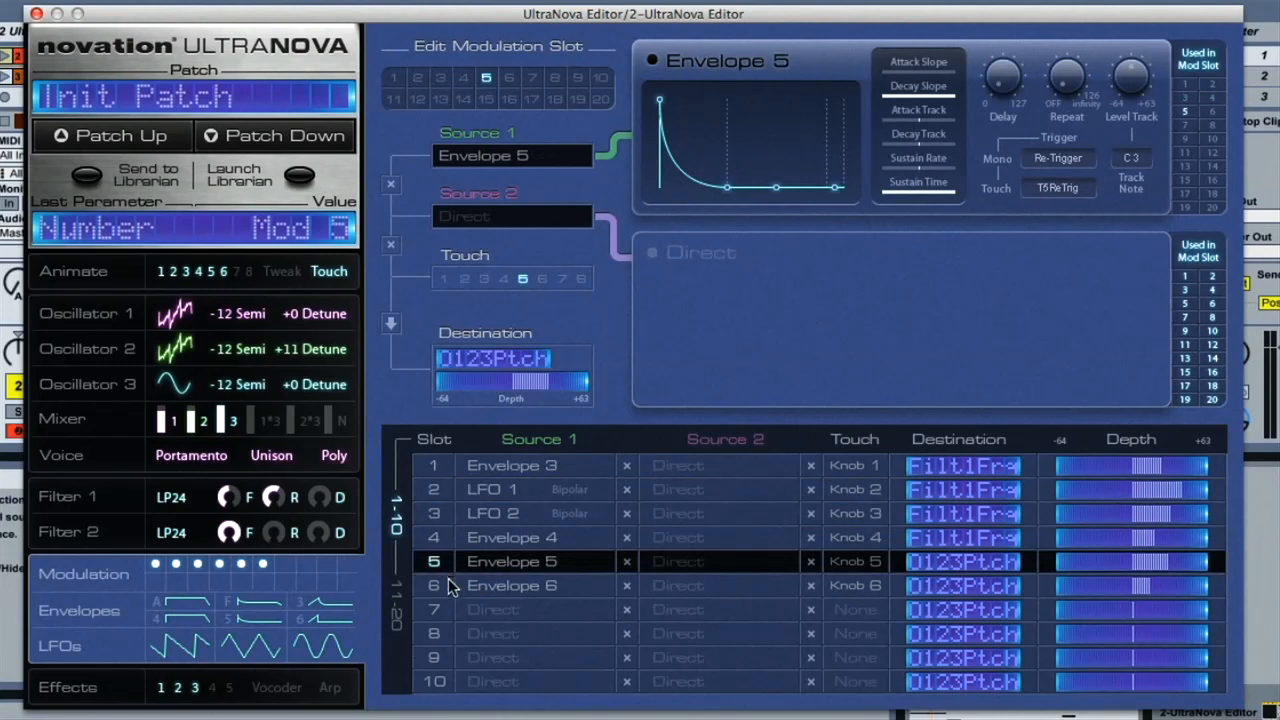
pyautogui.click(434, 585)
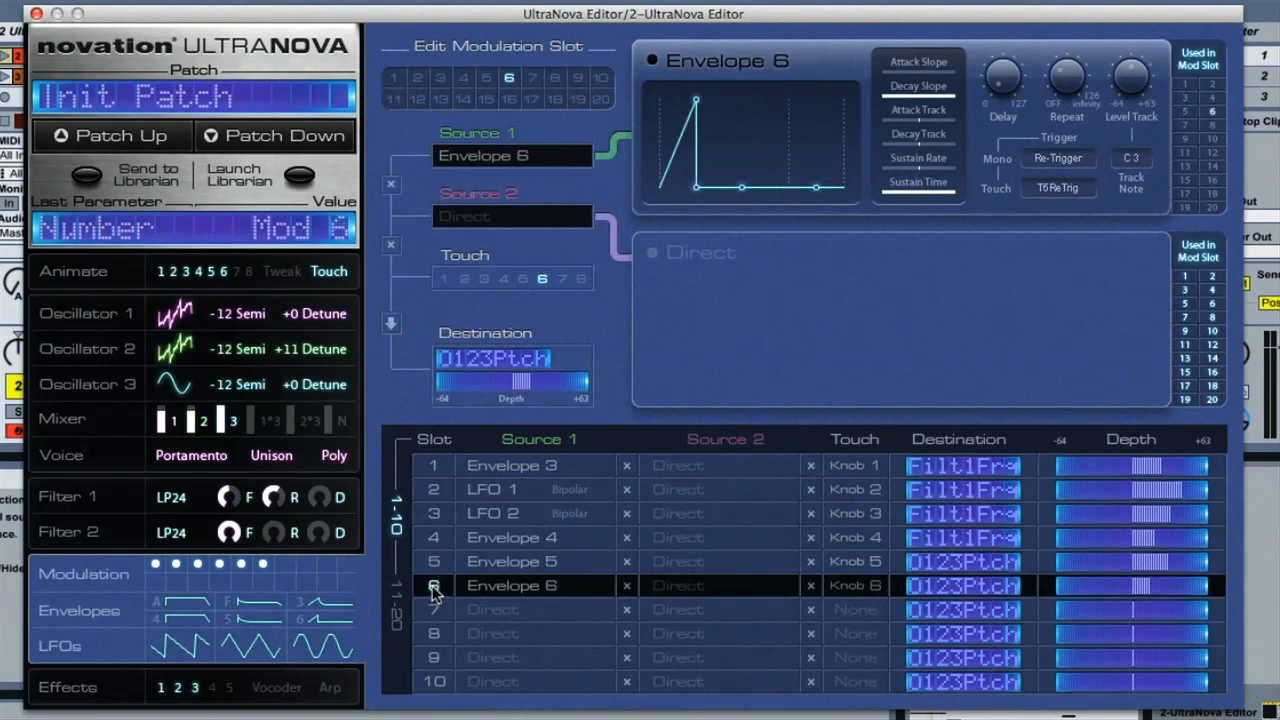
pyautogui.moveTo(675, 415)
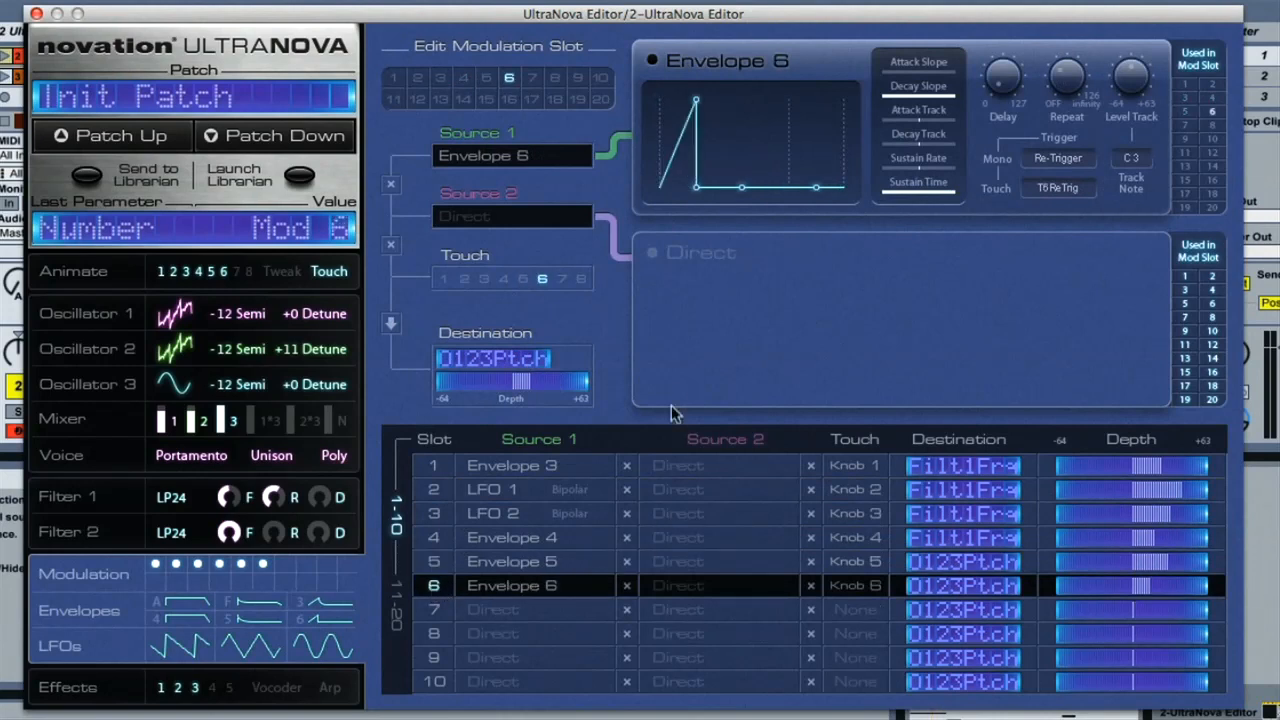
pyautogui.click(542, 279)
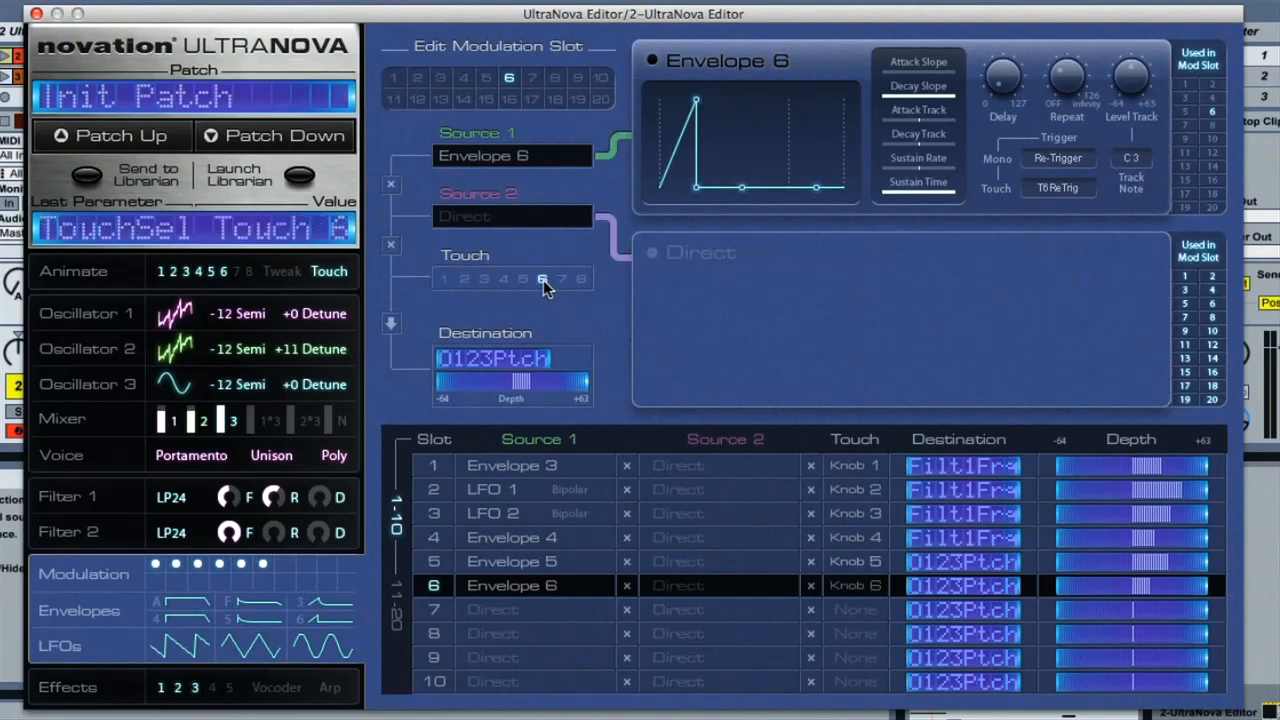
pyautogui.moveTo(645, 305)
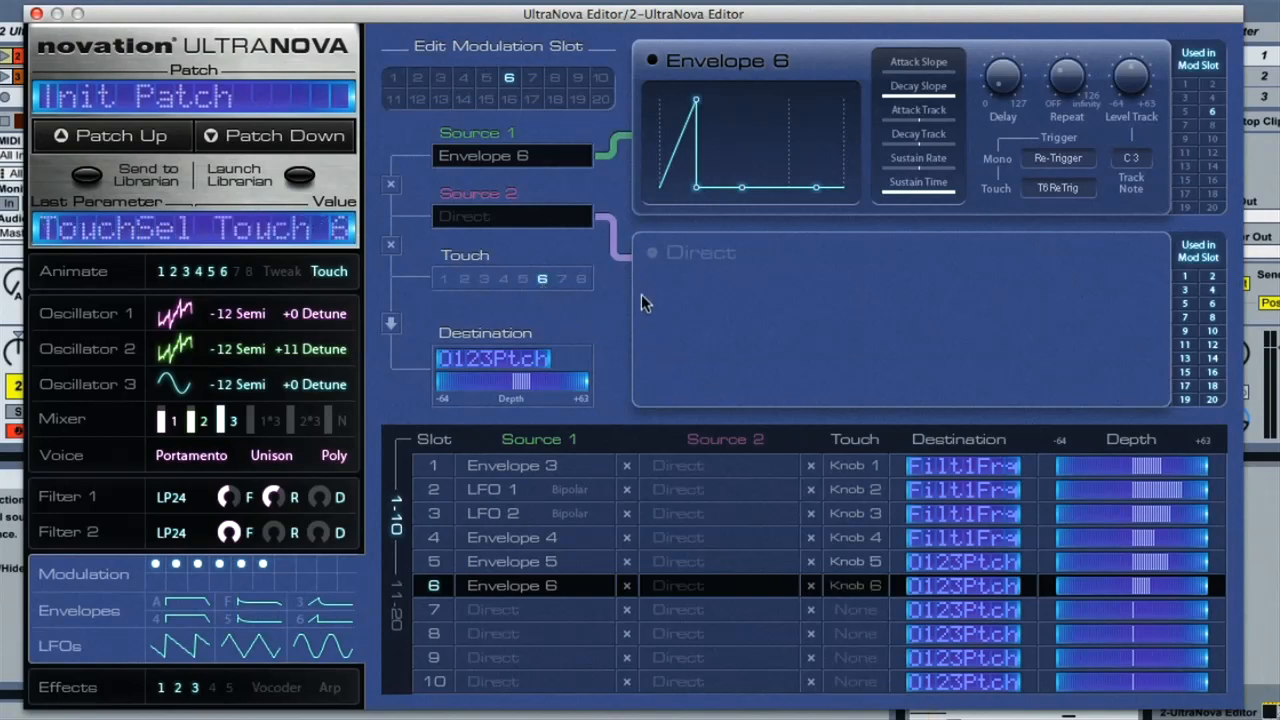
pyautogui.moveTo(1075, 205)
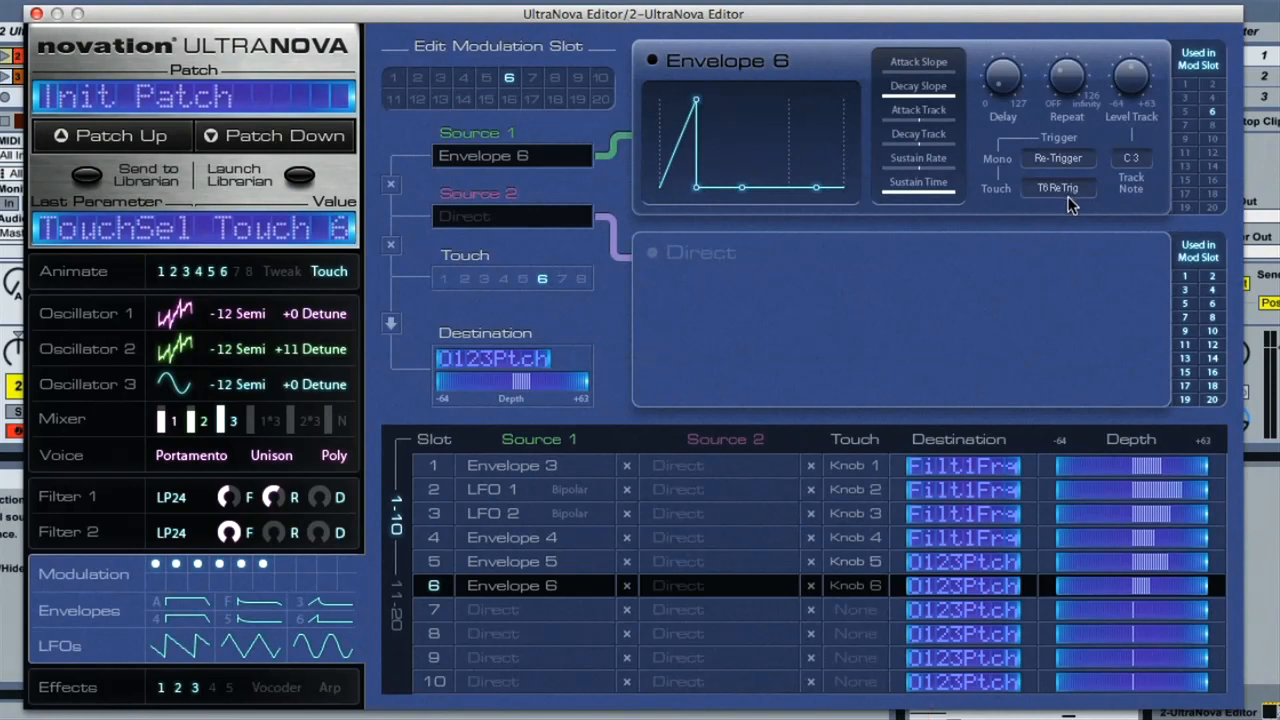
pyautogui.moveTo(798, 352)
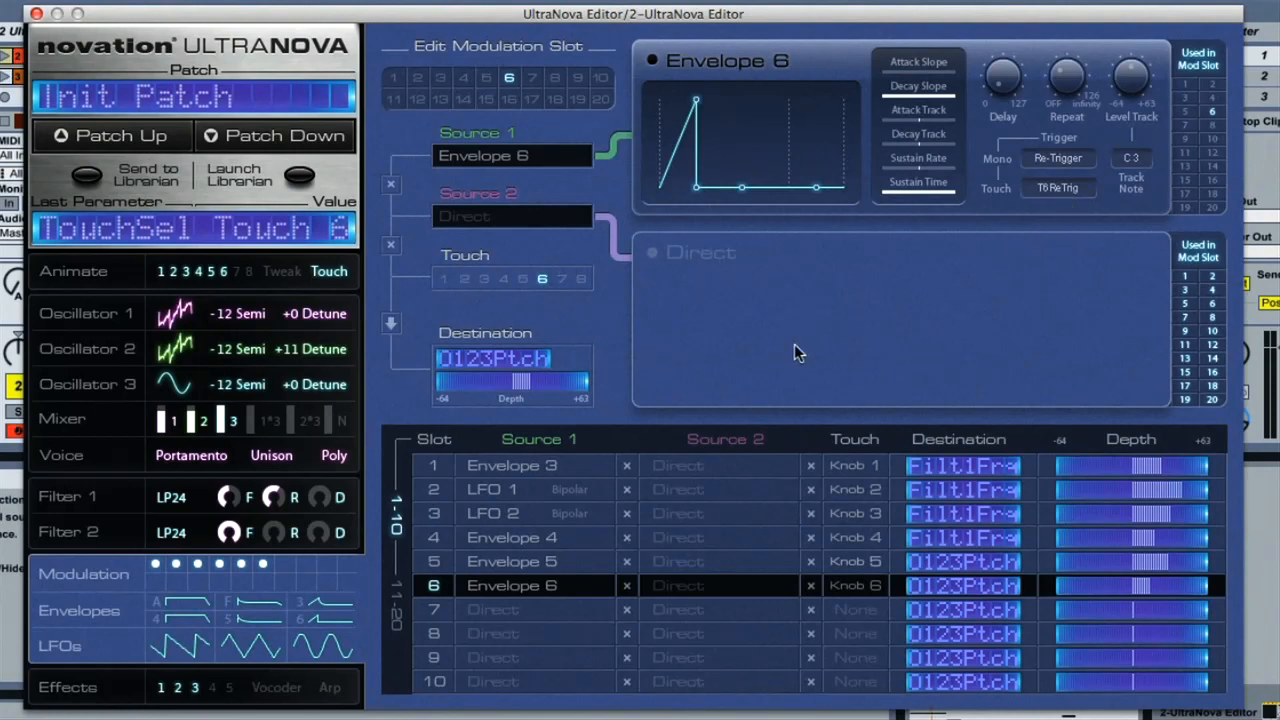
pyautogui.moveTo(627, 338)
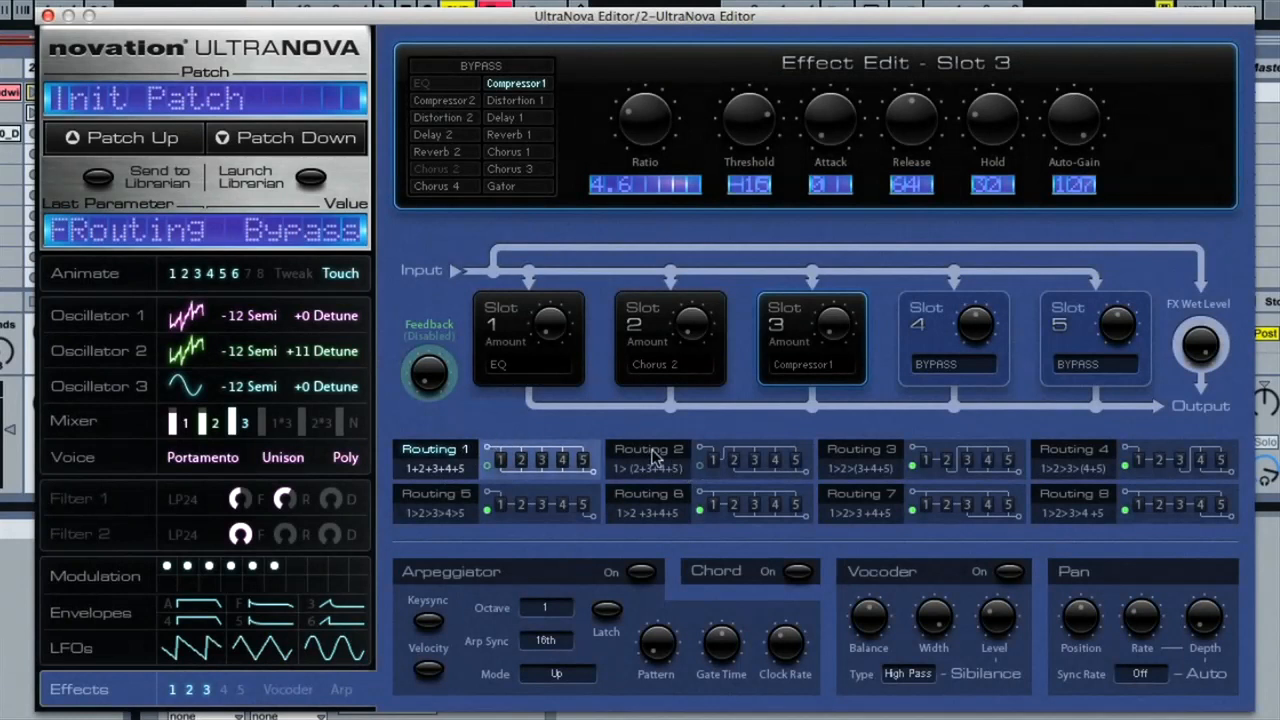
# Step: Select effects Routing 3 (EQ, Chorus 2, Compressor 1) and move to the Filter page
pyautogui.click(860, 455)
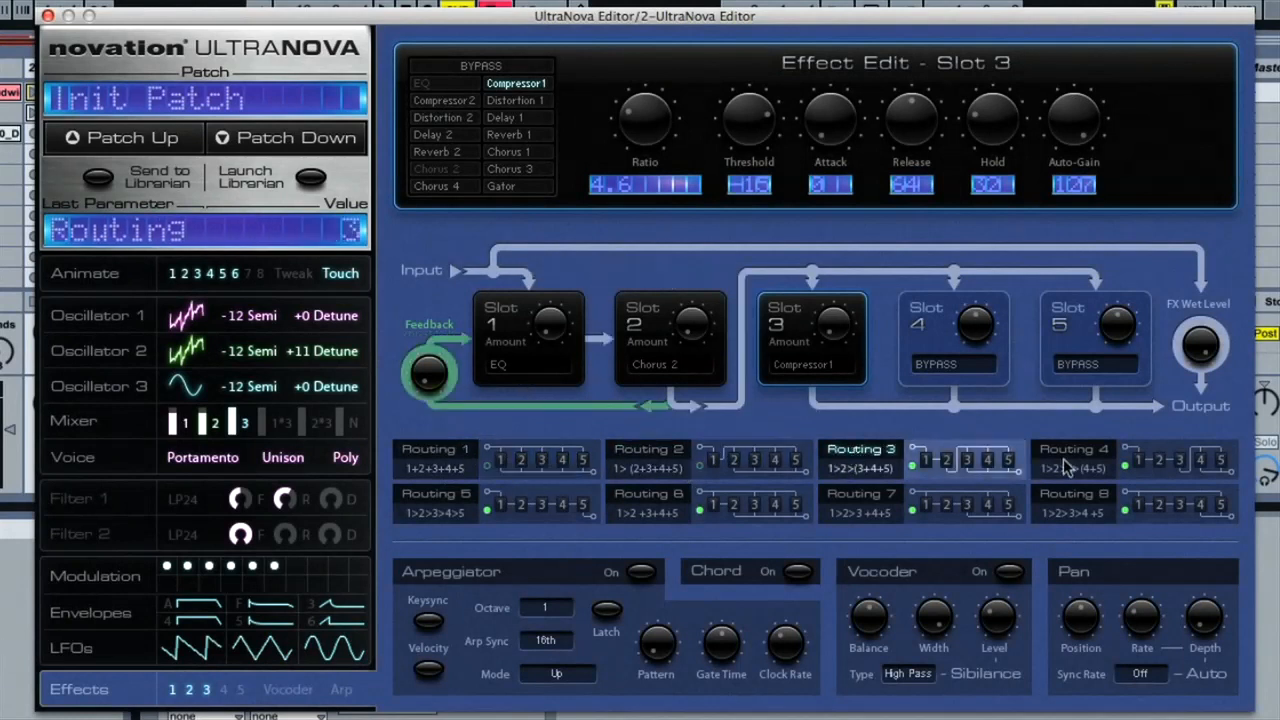
pyautogui.click(1073, 460)
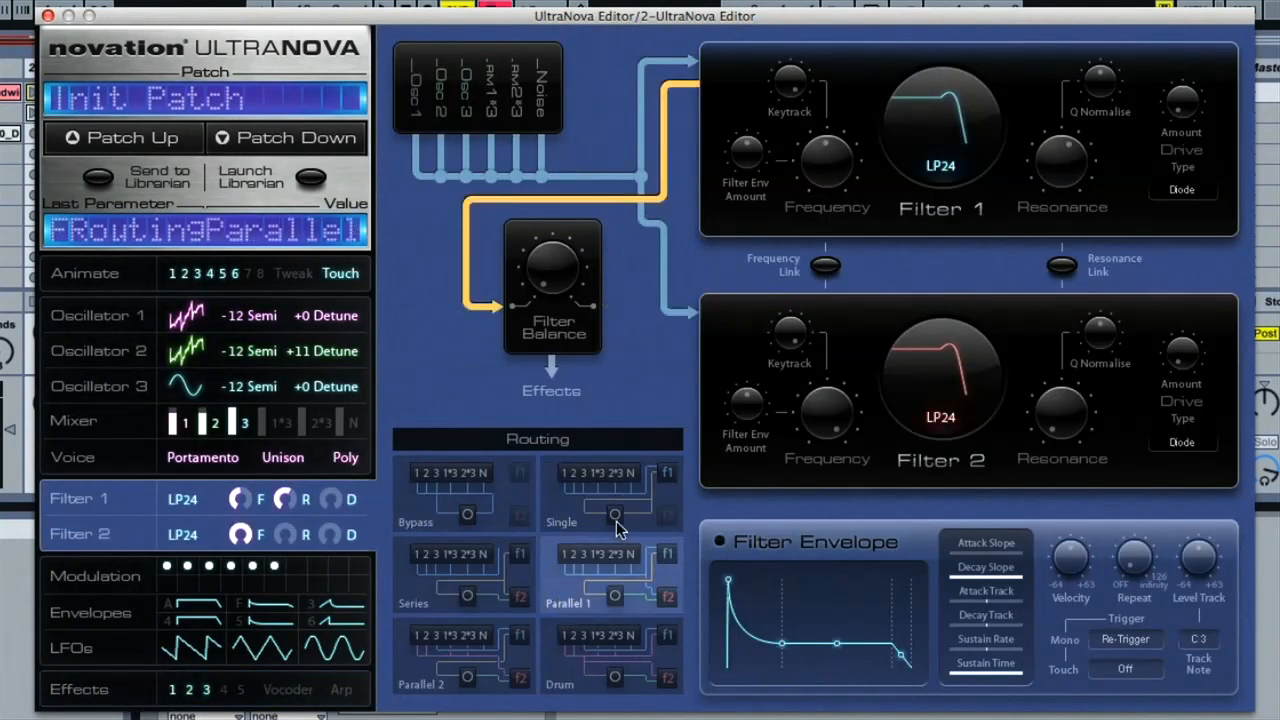
# Step: Adjust the filter routing control and open Live's File menu
pyautogui.moveTo(553, 280); pyautogui.dragTo(555, 220)
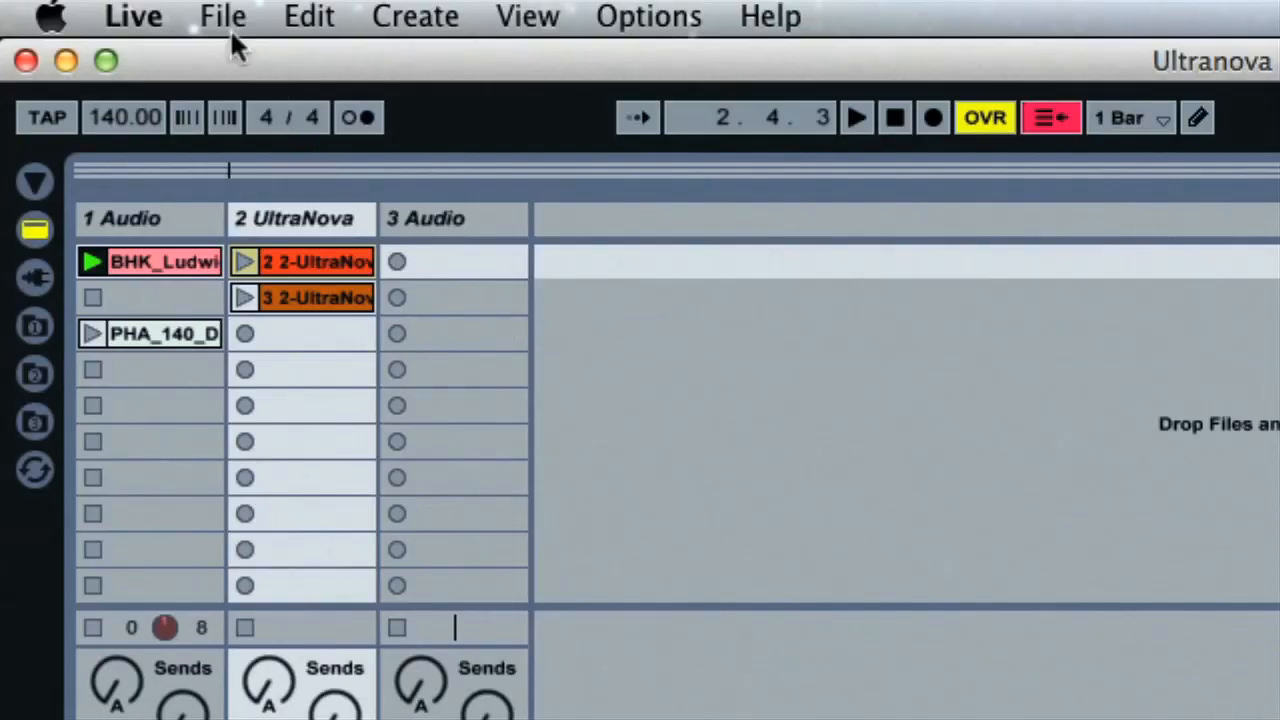
pyautogui.click(222, 16)
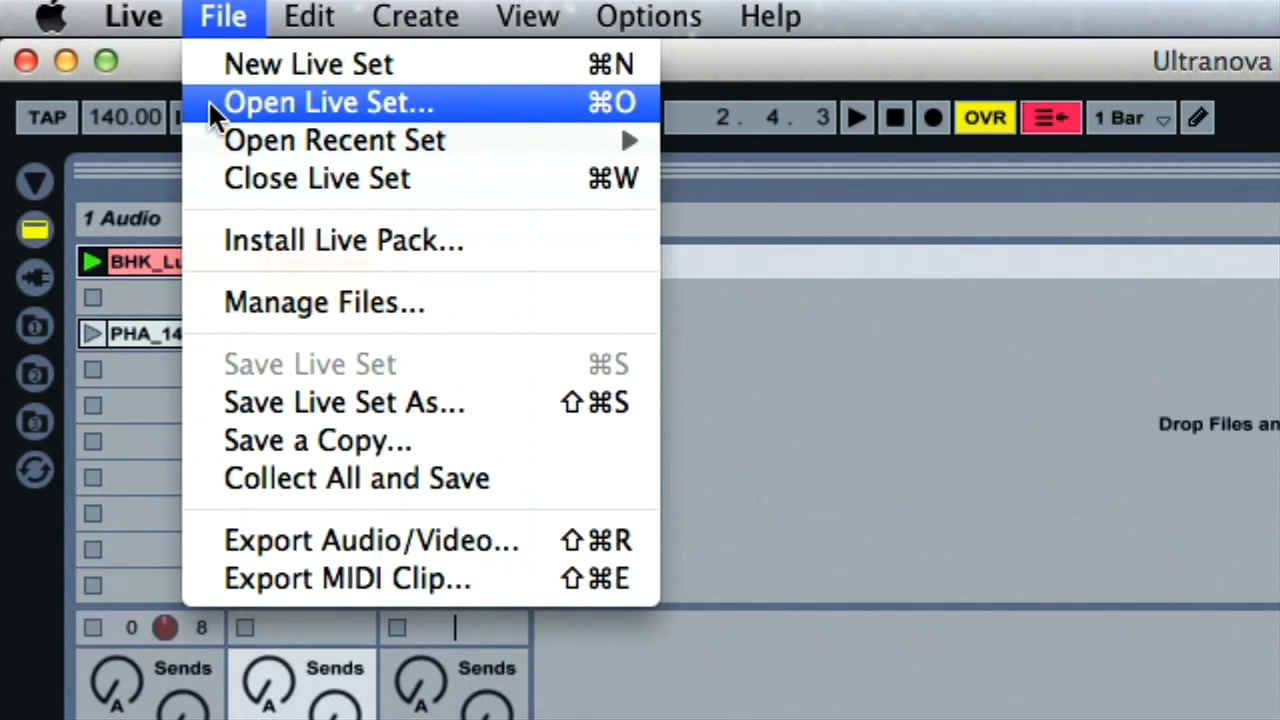
pyautogui.moveTo(530, 120)
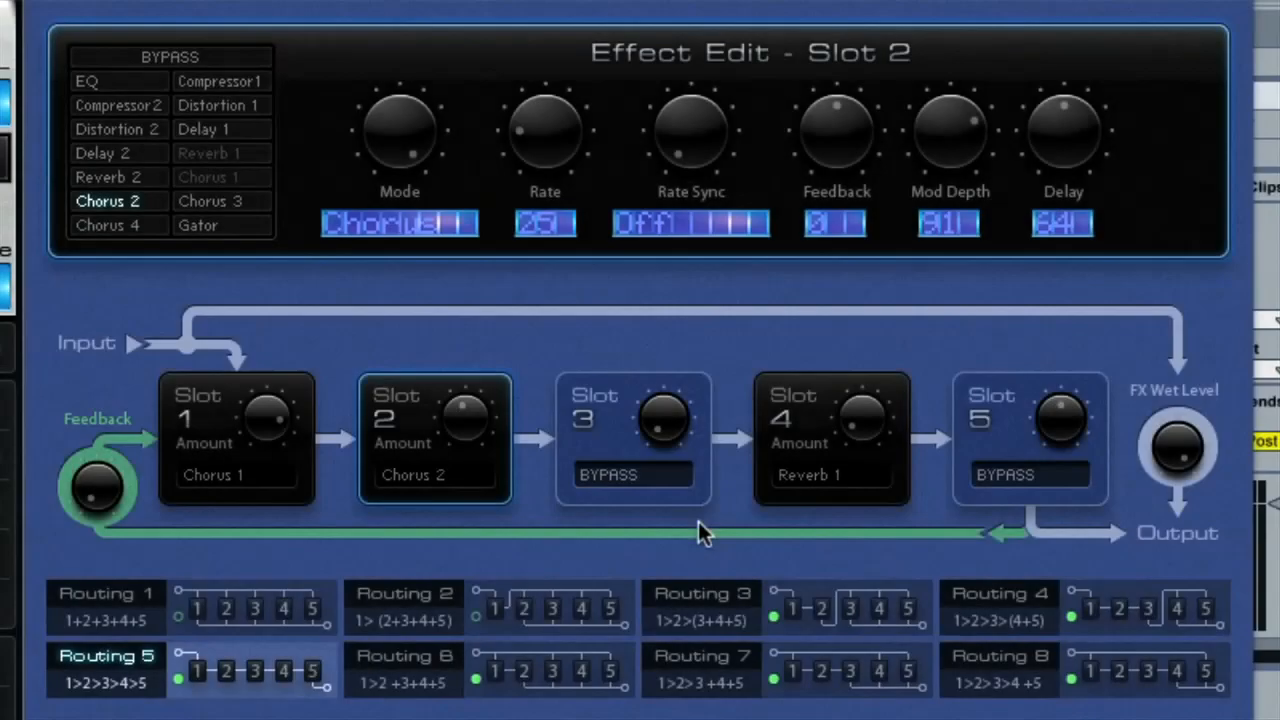
# Step: Select effects slot 3 to show its Gator and 16-step gate pattern
pyautogui.click(632, 474)
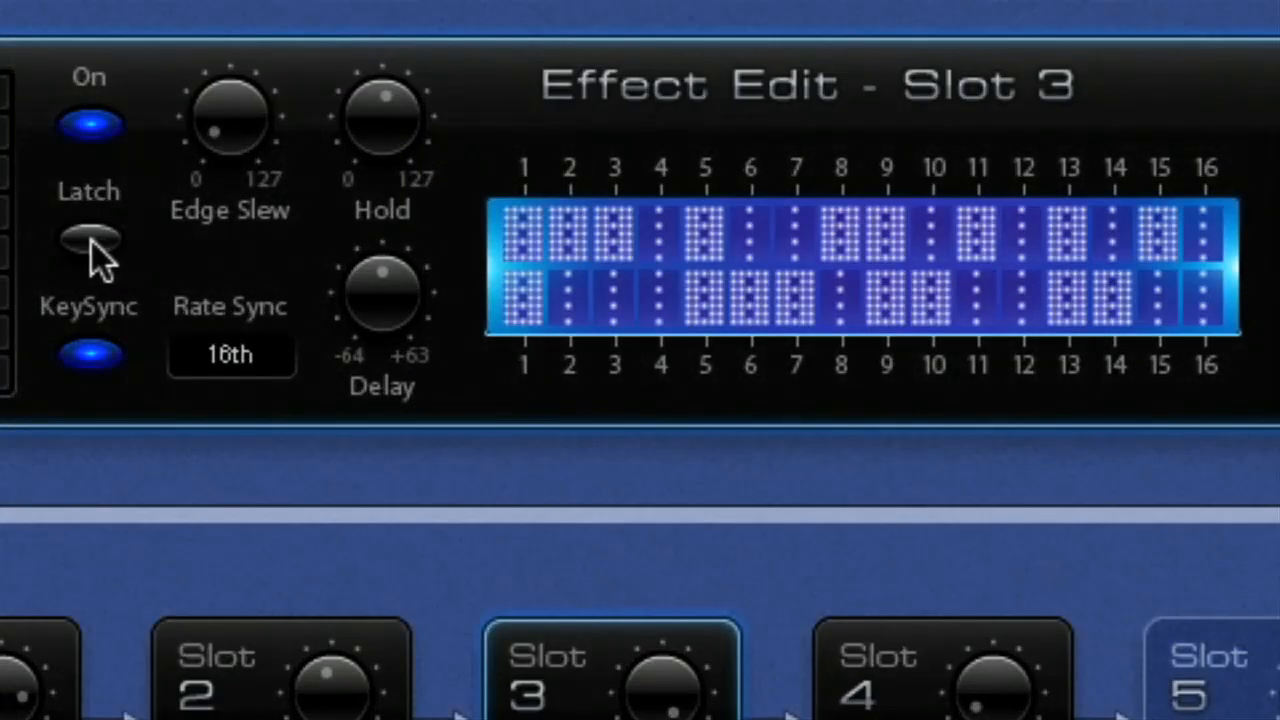
# Step: Switch on Latch for the Gator in effects slot 3
pyautogui.click(88, 240)
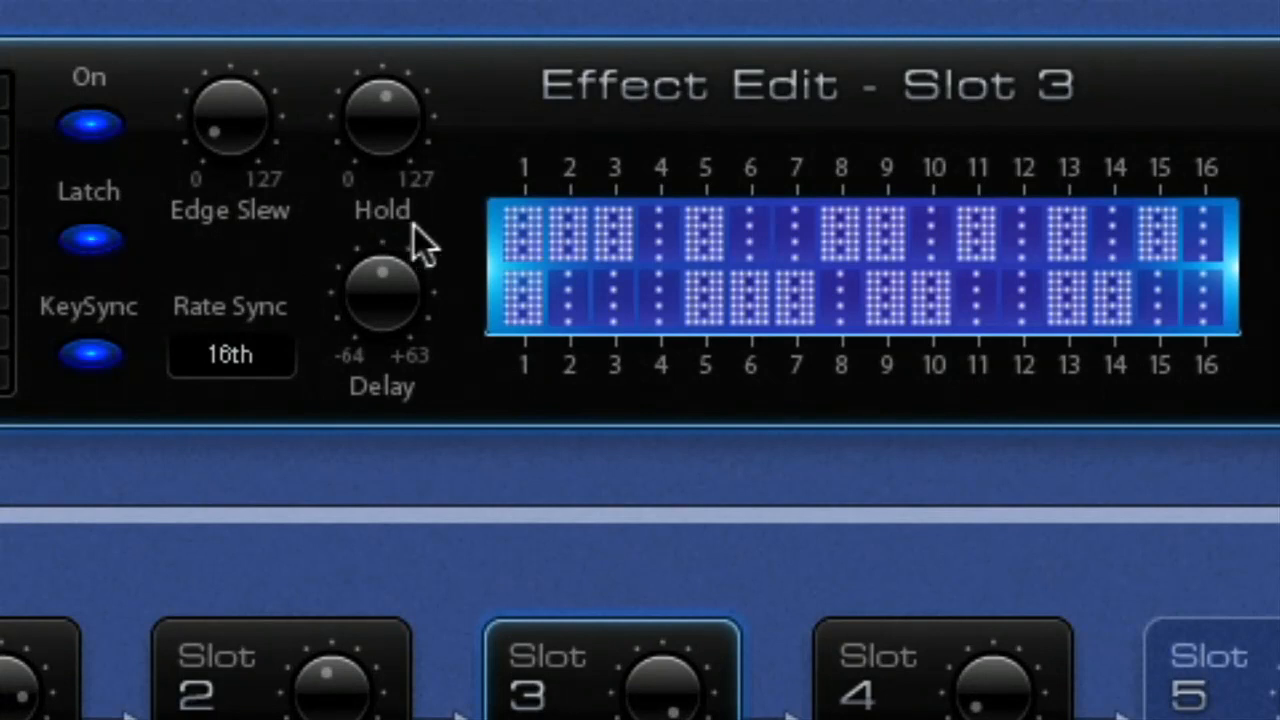
pyautogui.moveTo(385, 125)
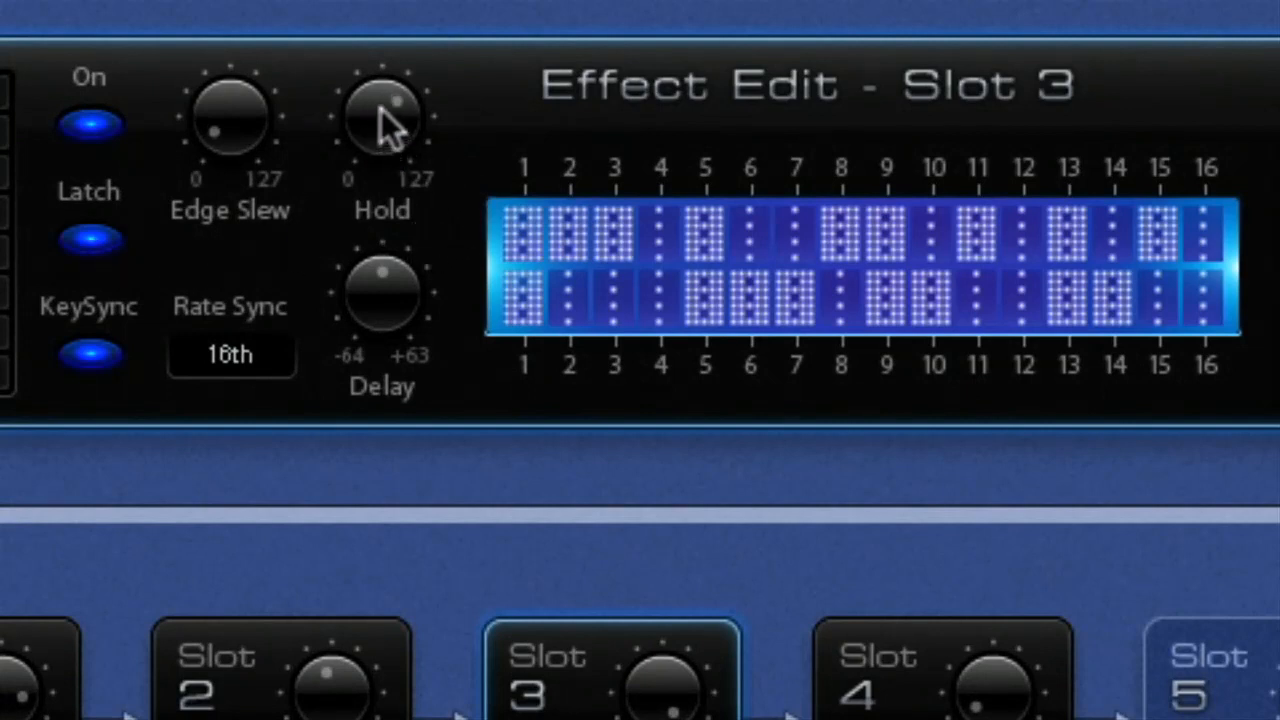
pyautogui.moveTo(250, 145)
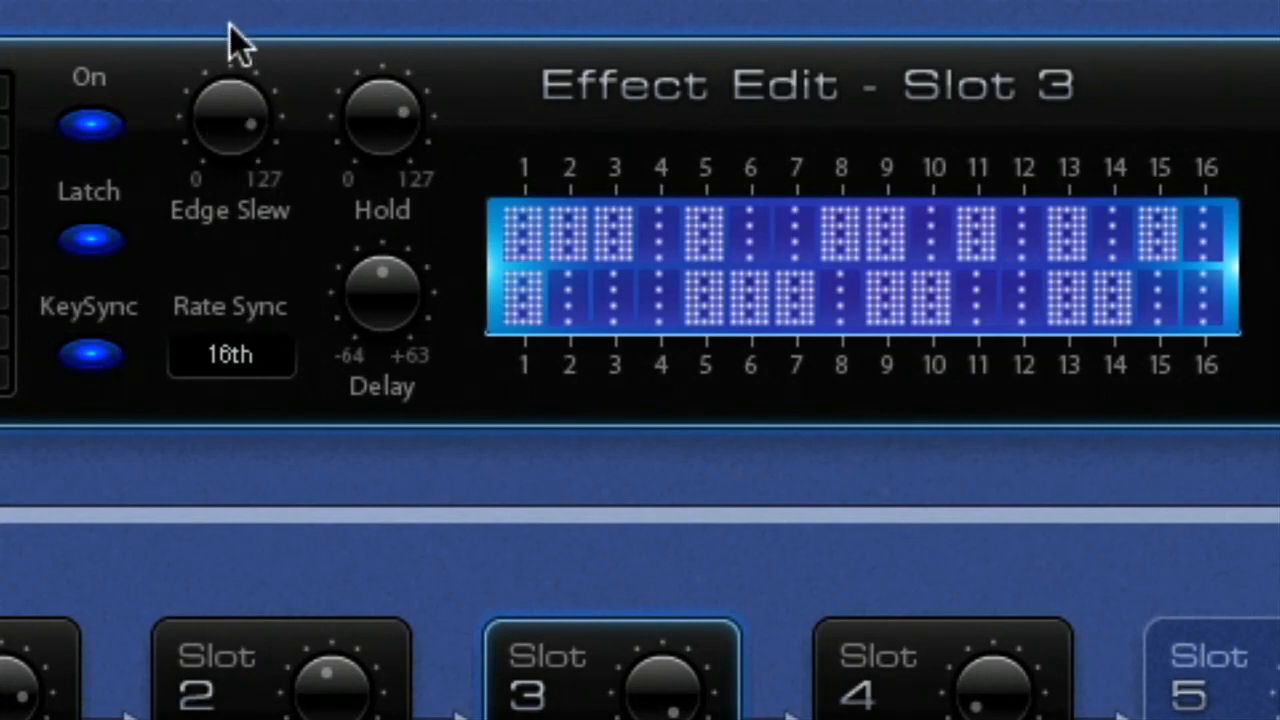
pyautogui.moveTo(525, 225)
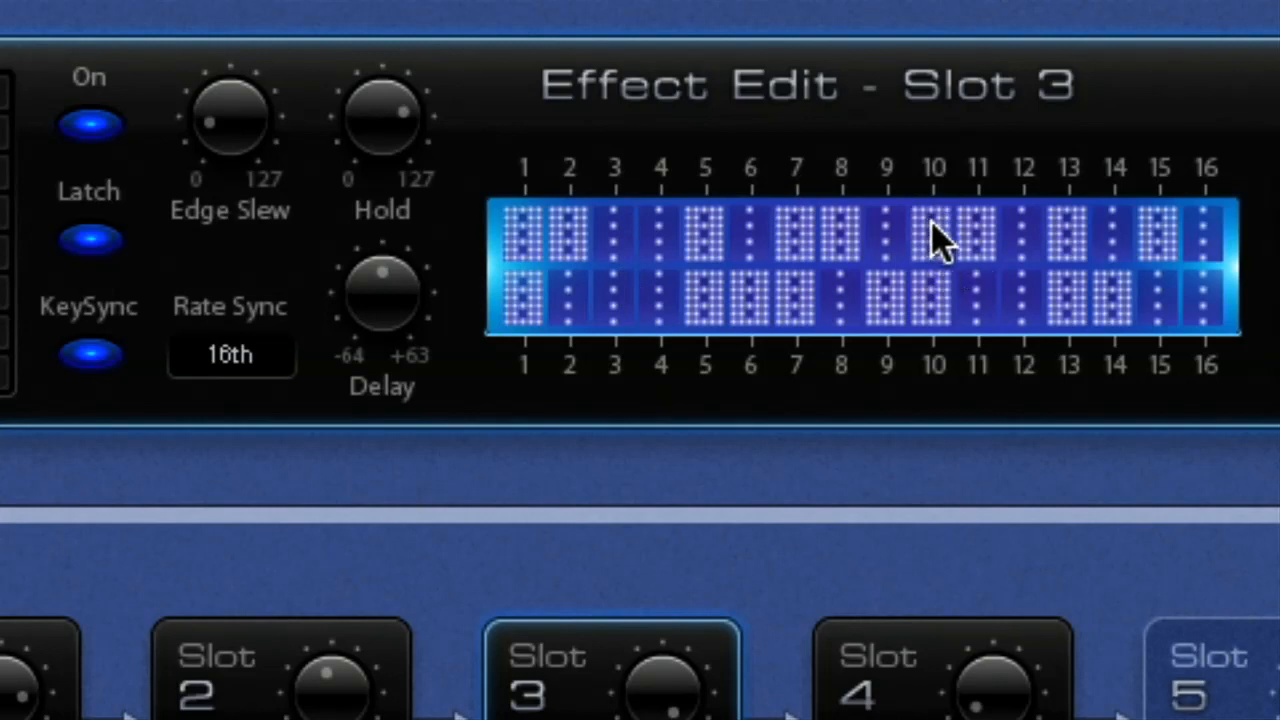
pyautogui.moveTo(895, 260)
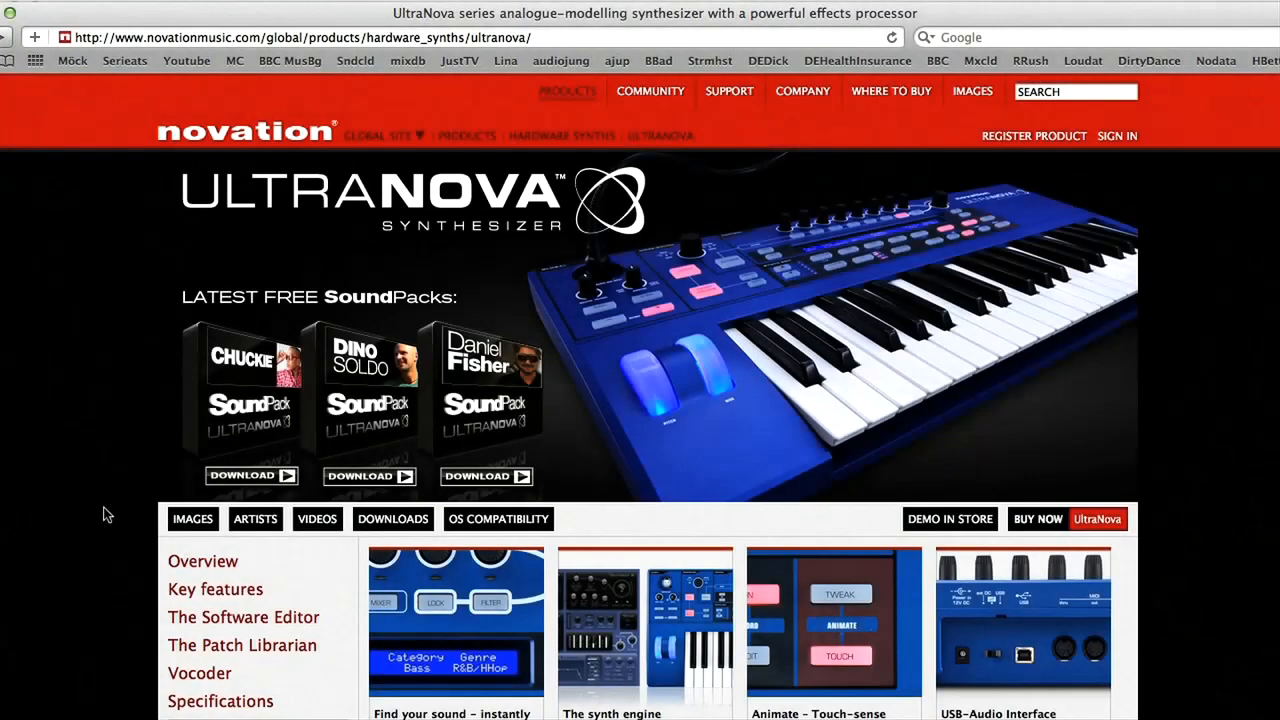
# Step: Bring Ableton Live back to the front, showing Auto Filter and Compressor
pyautogui.click(485, 405)
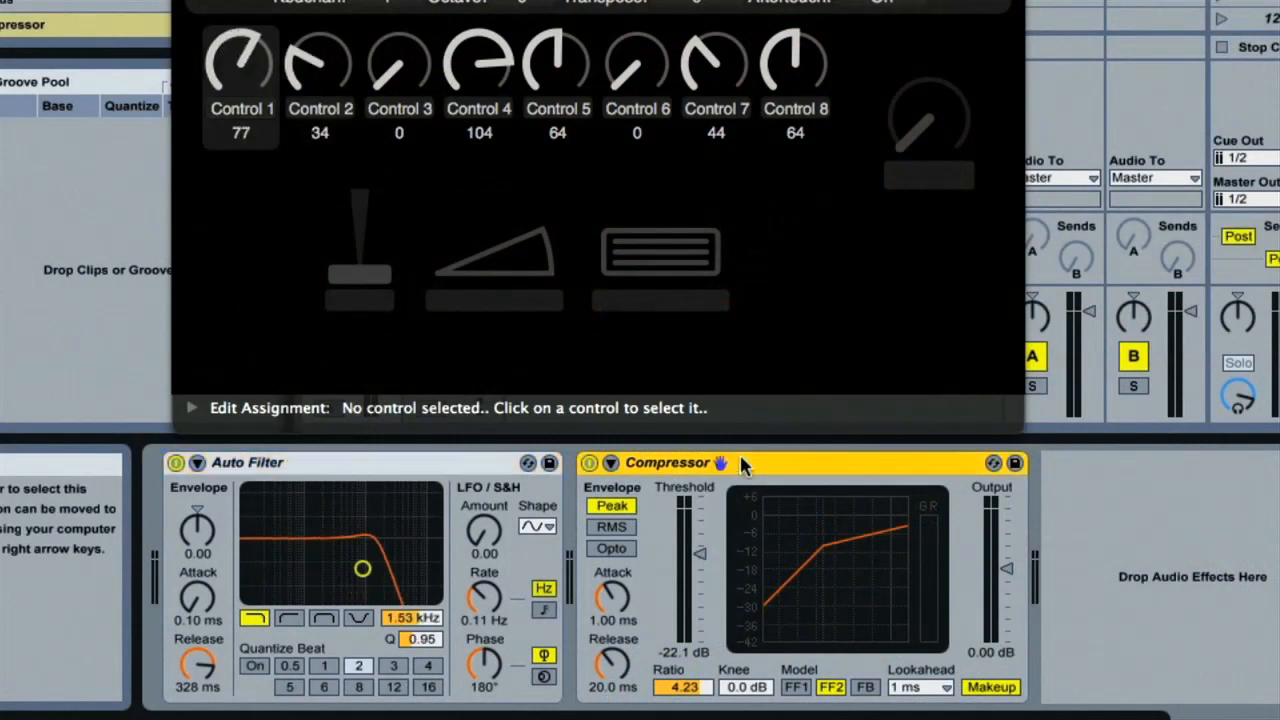
# Step: Lock the hardware control surface to the Compressor device after the Auto Filter
pyautogui.click(1188, 237)
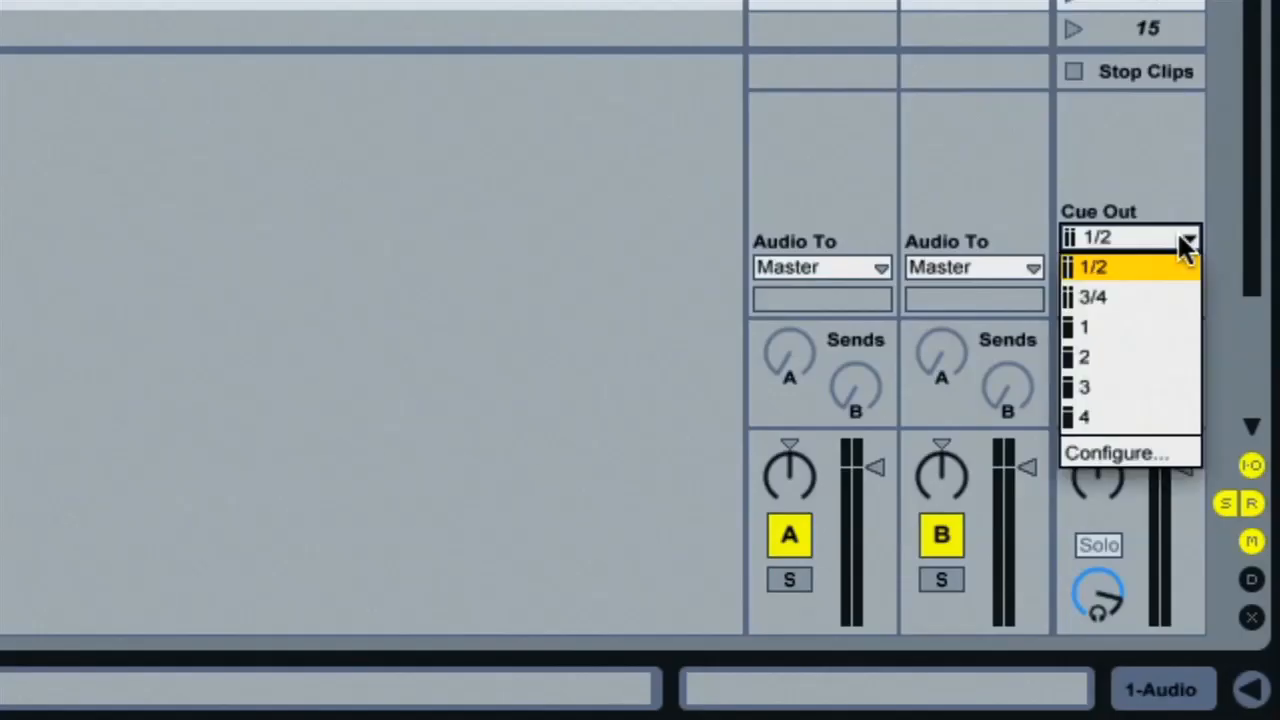
# Step: Route Cue Out to 3/4 and toggle headphone cueing on returns A and B
pyautogui.click(1092, 296)
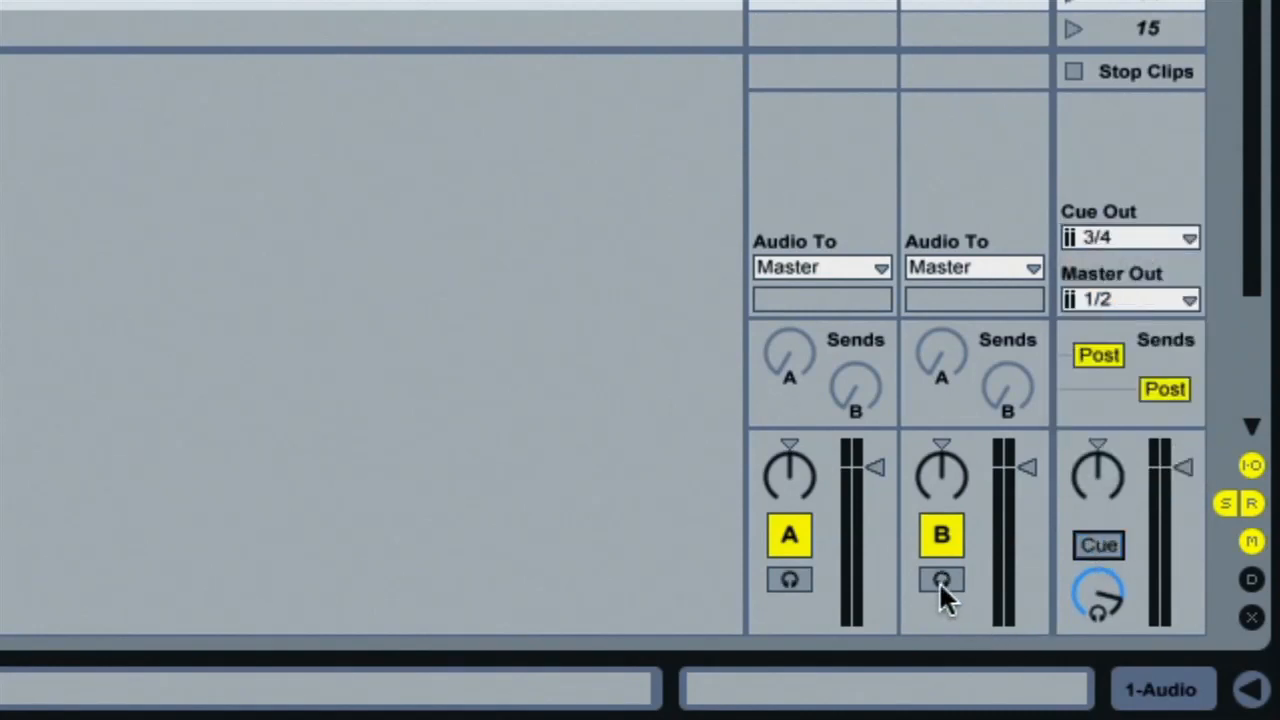
pyautogui.click(789, 580)
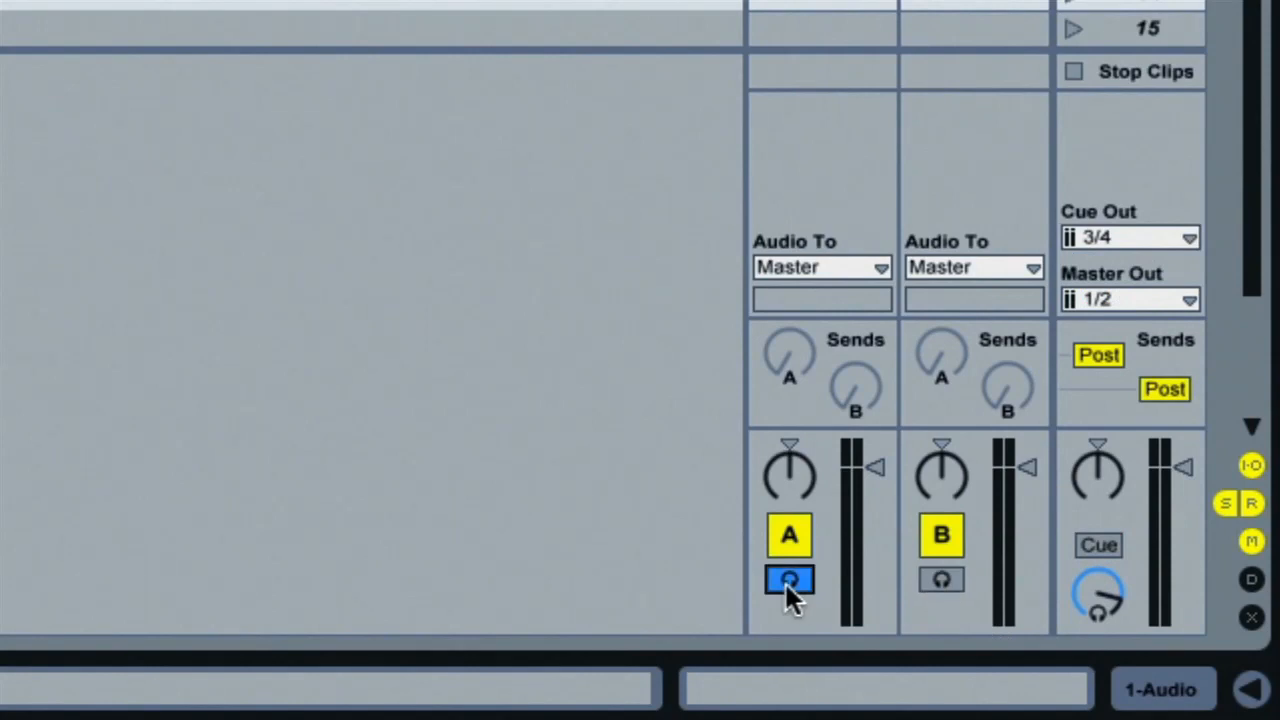
pyautogui.click(789, 580)
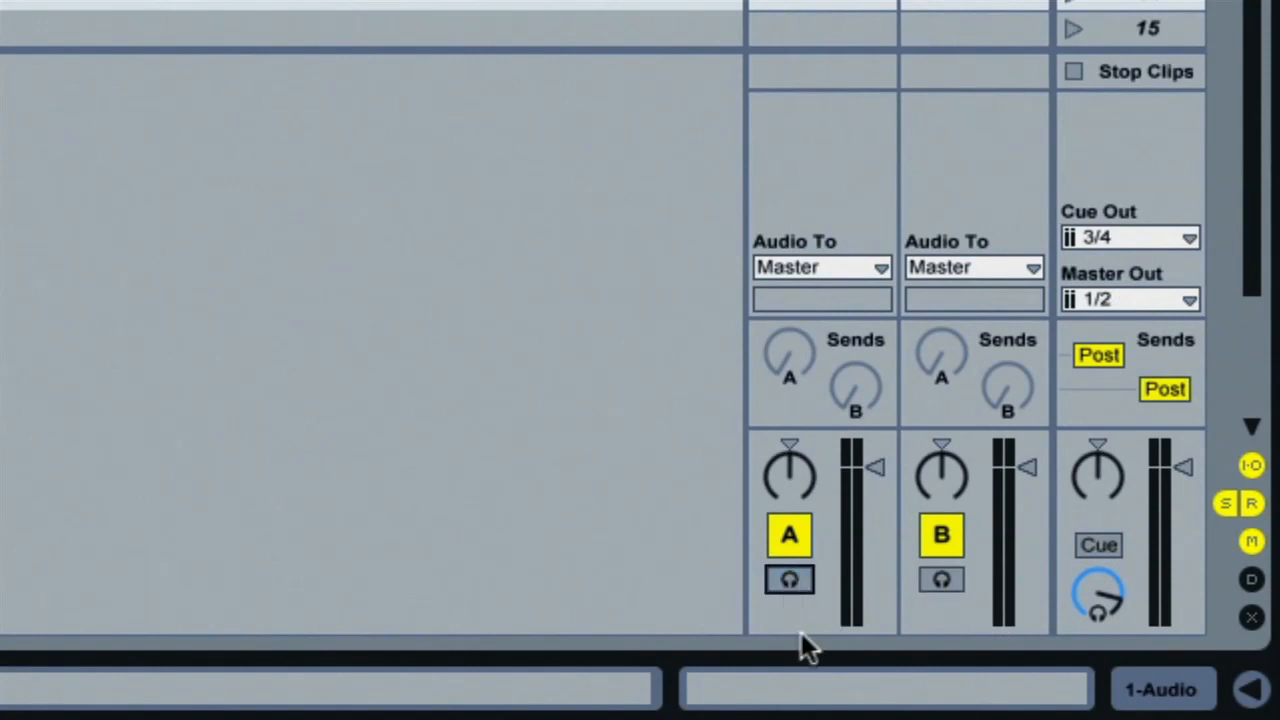